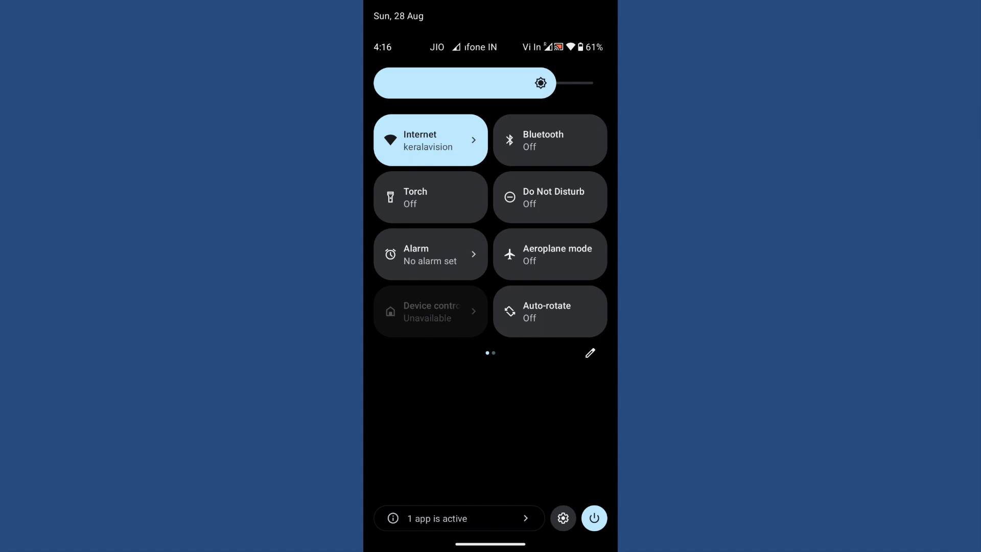
Step: Dismiss the quick settings panel and return to the home screen
{"action": "left_click", "coordinate": [459, 518]}
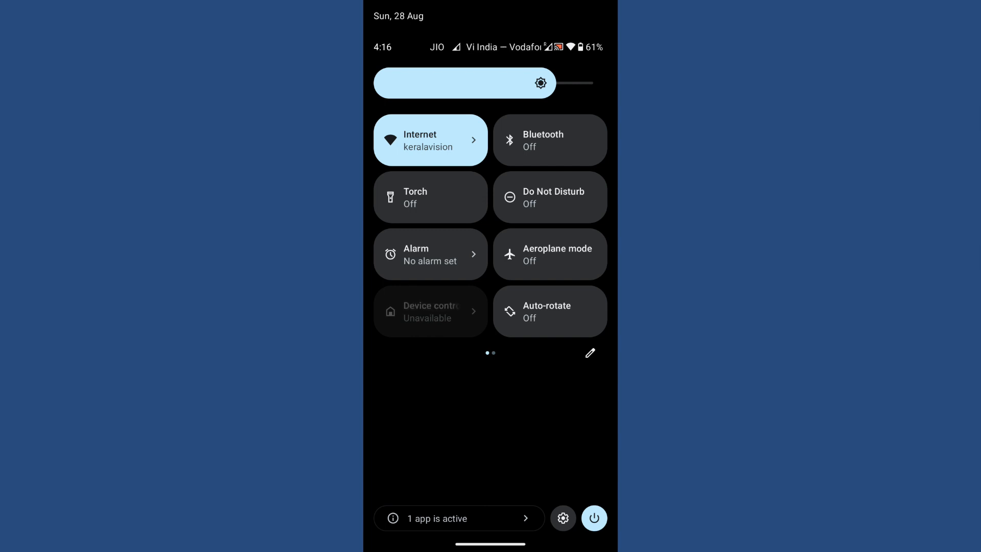
{"action": "left_click", "coordinate": [593, 518]}
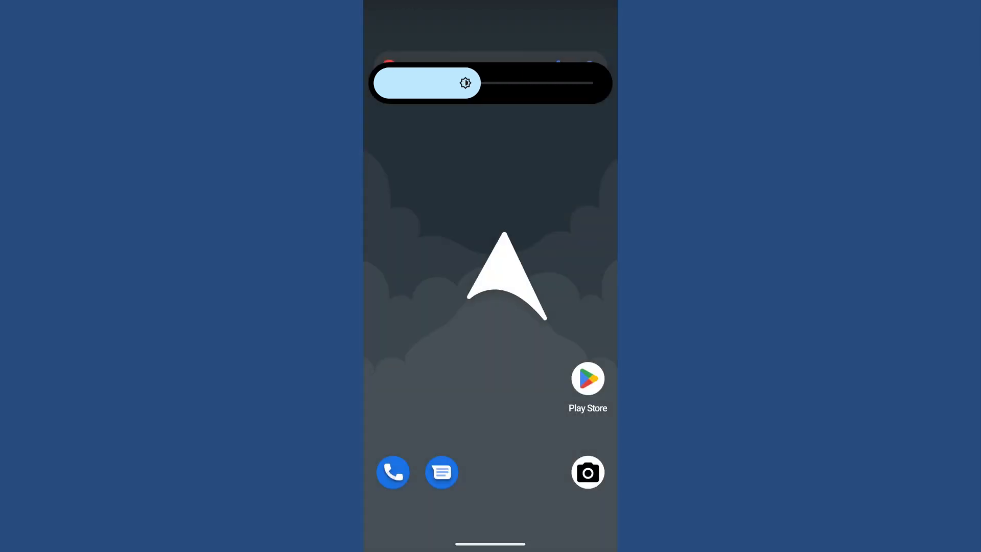
{"action": "scroll", "scroll_direction": "down", "scroll_amount": 3}
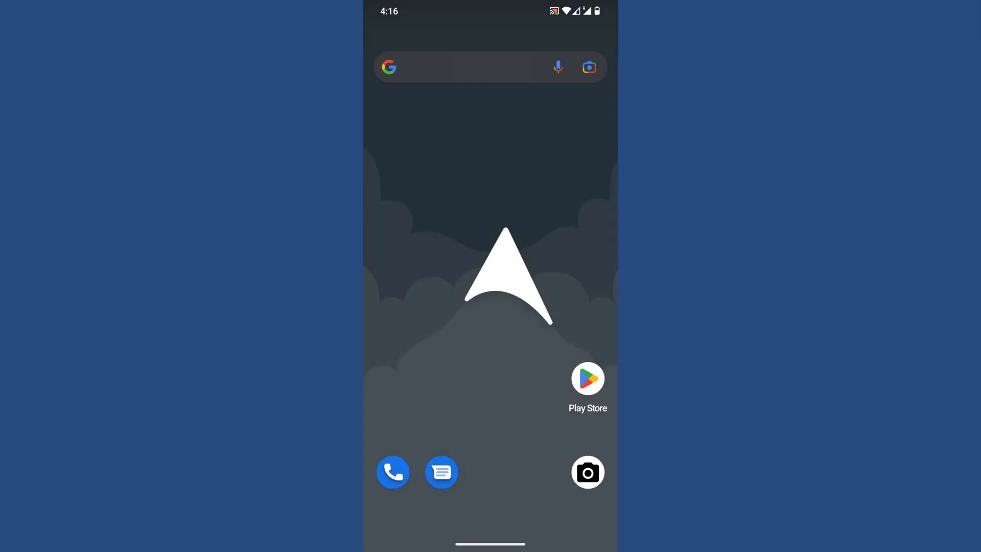
{"action": "left_click", "coordinate": [587, 380]}
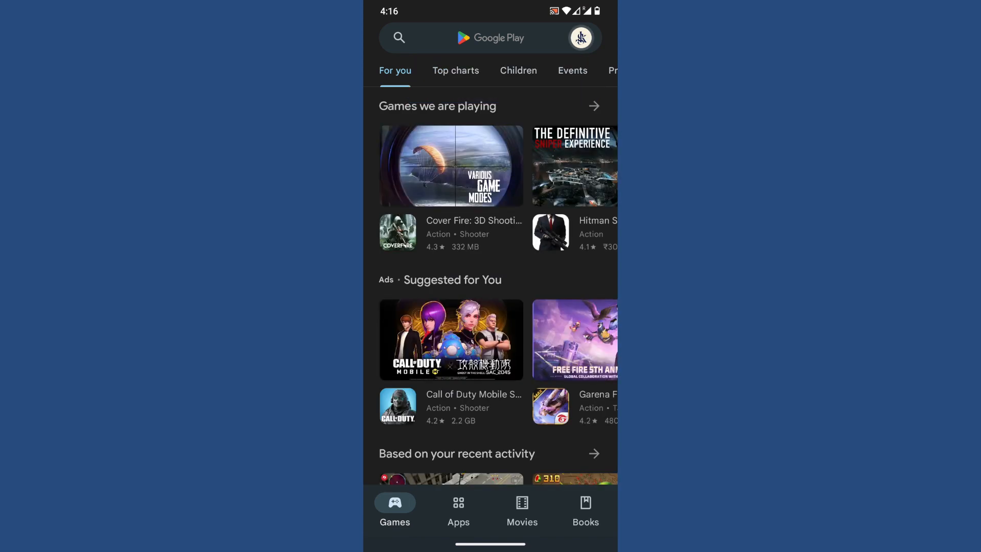
{"action": "left_click", "coordinate": [580, 38]}
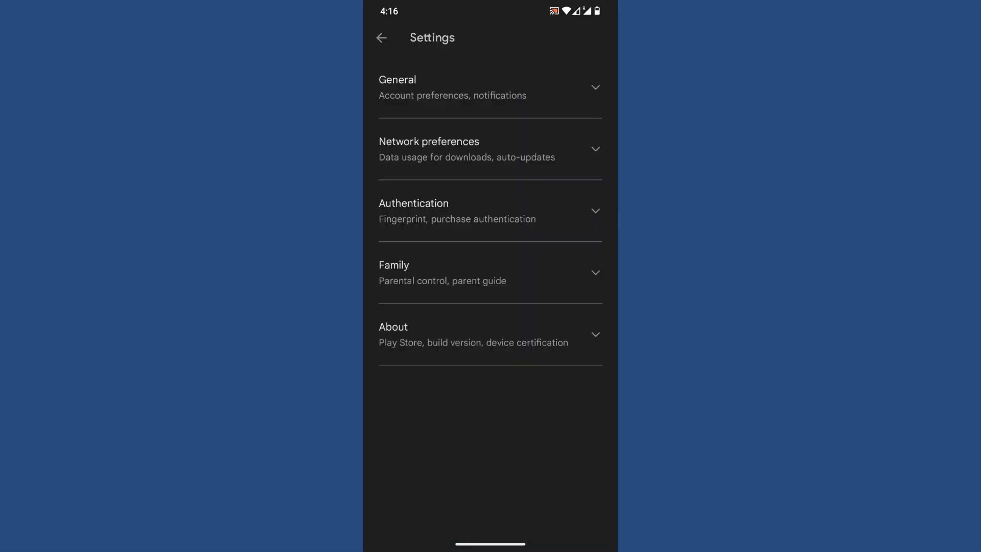
{"action": "left_click", "coordinate": [490, 333]}
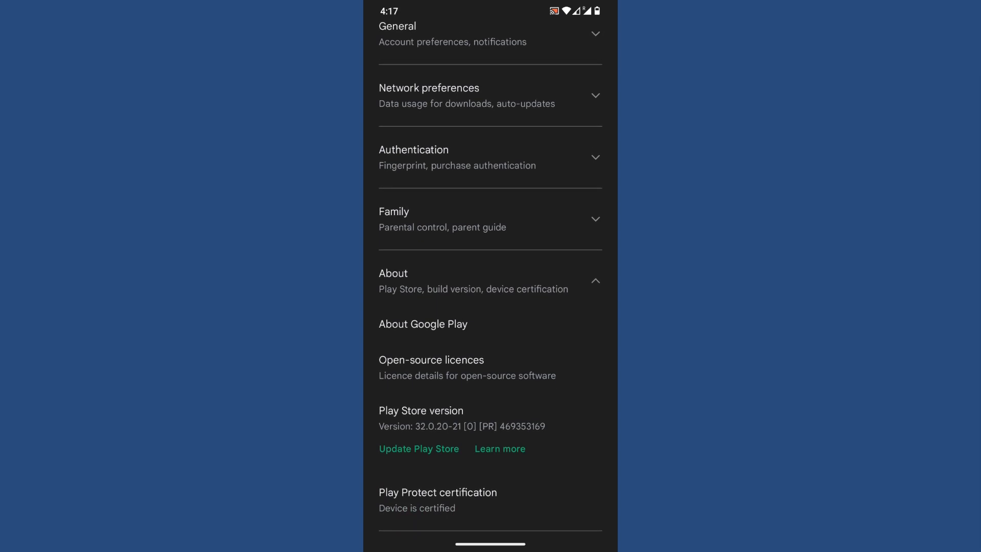
{"action": "key", "text": "Home"}
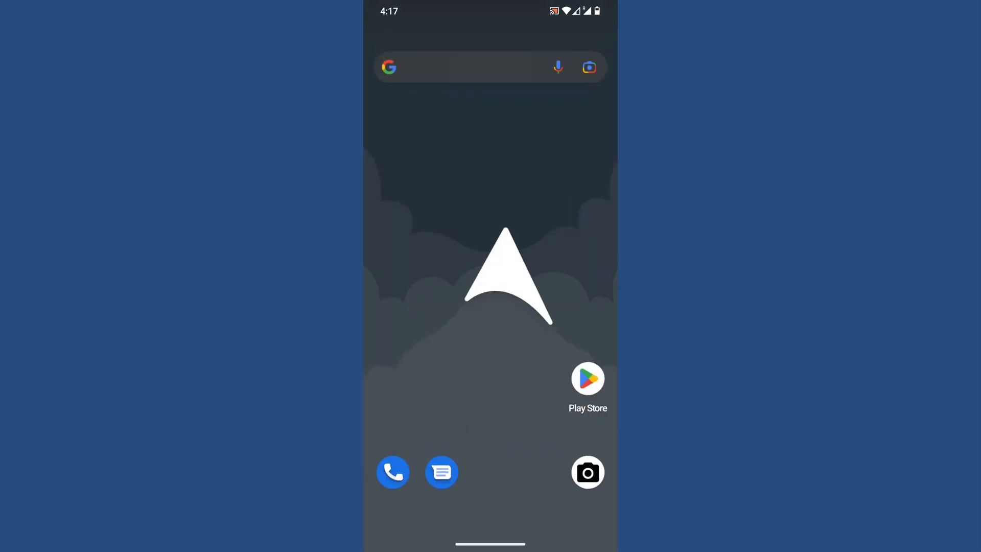
Step: Launch the Settings app from the app drawer onto its main category list
{"action": "scroll", "scroll_direction": "up", "scroll_amount": 3}
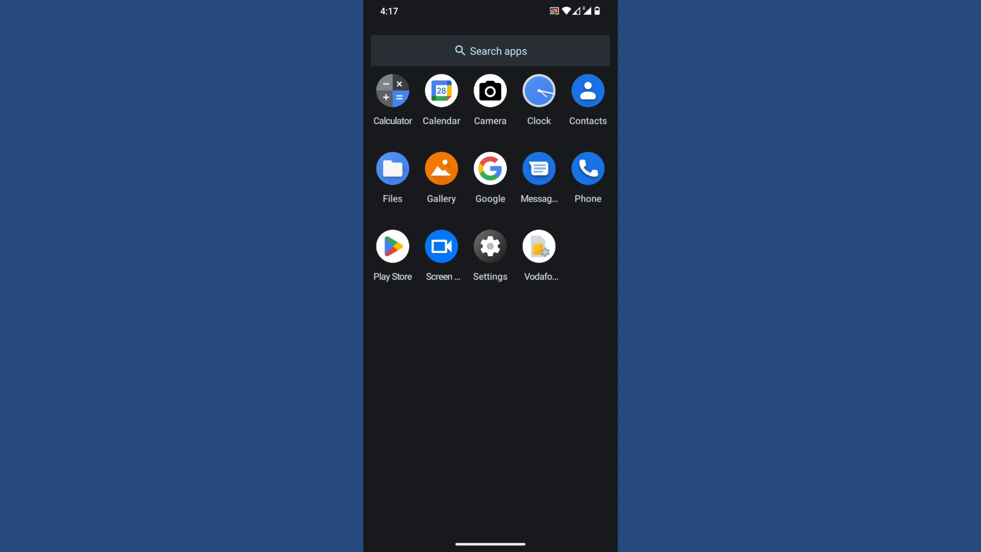
{"action": "left_click", "coordinate": [489, 247]}
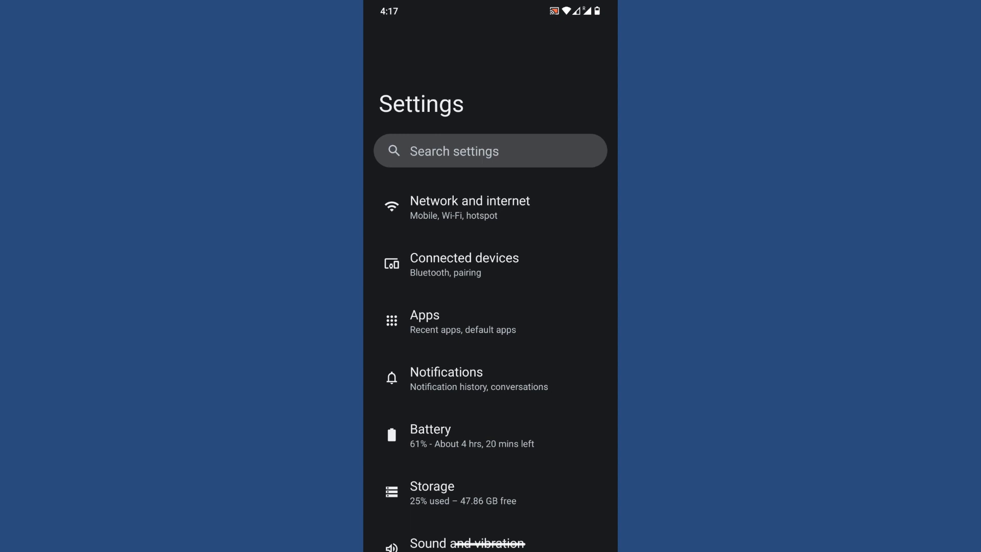
Step: Browse the Network and internet and Connected devices pages, returning to the main list
{"action": "left_click", "coordinate": [469, 208]}
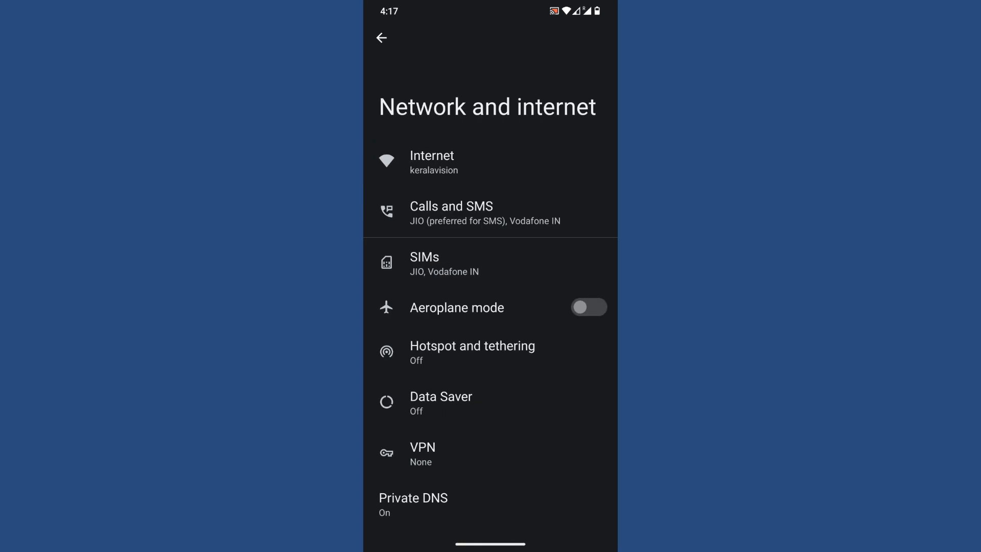
{"action": "left_click", "coordinate": [381, 38]}
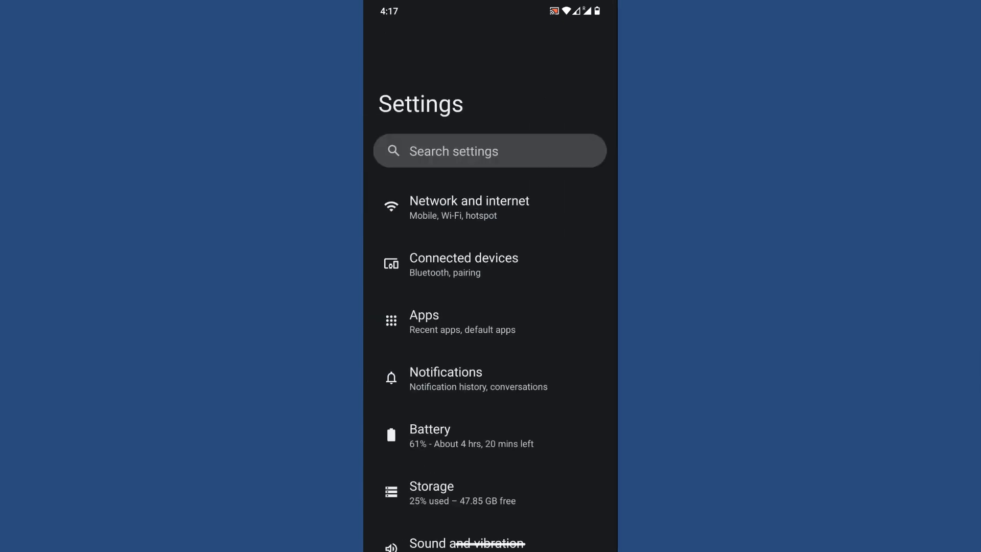
{"action": "left_click", "coordinate": [463, 263]}
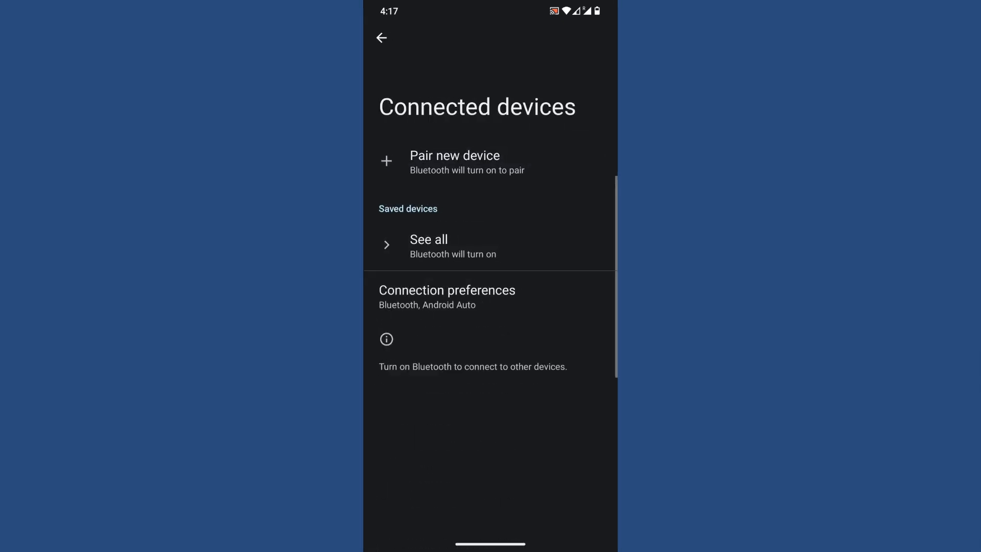
{"action": "left_click", "coordinate": [381, 38]}
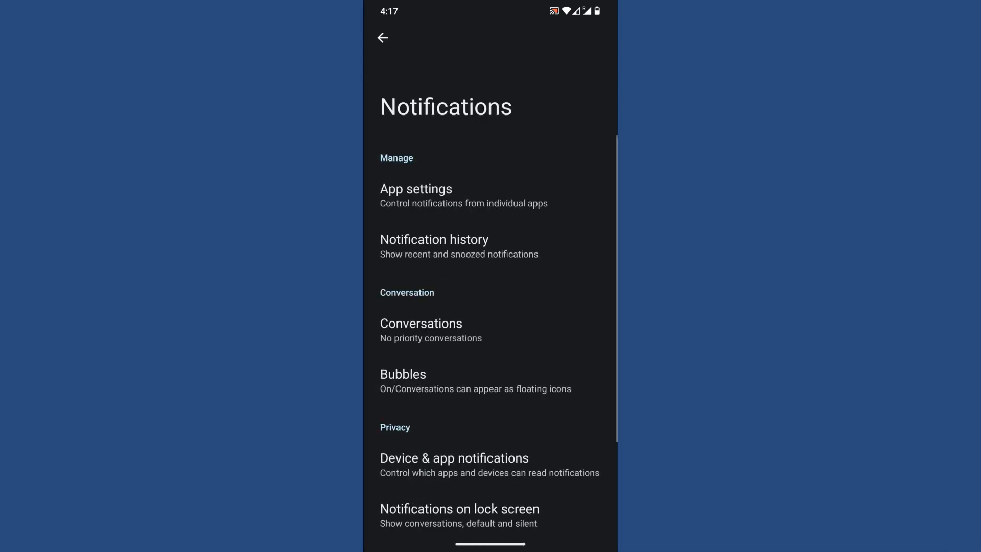
Step: View the per-app notification settings, then return to the main Settings list
{"action": "left_click", "coordinate": [416, 188]}
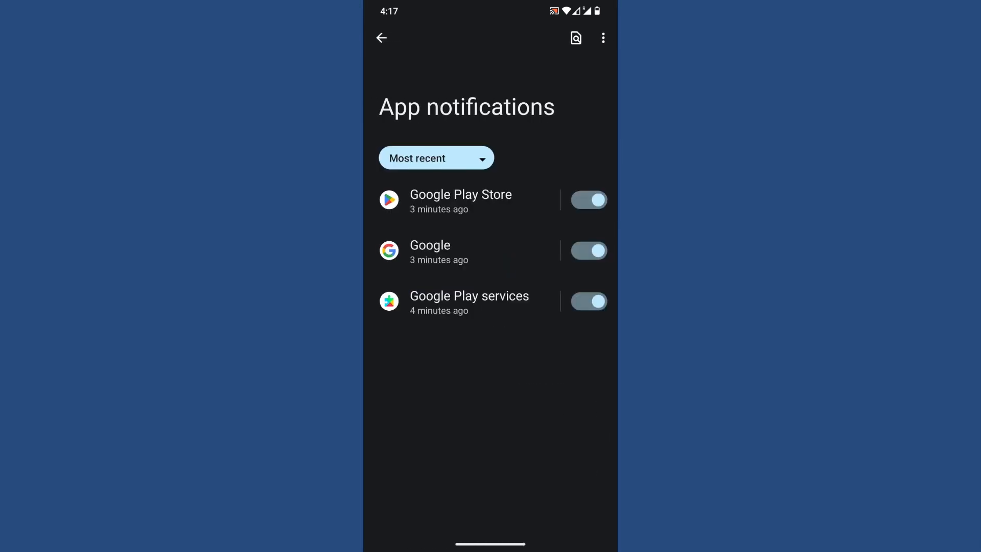
{"action": "left_click", "coordinate": [381, 37]}
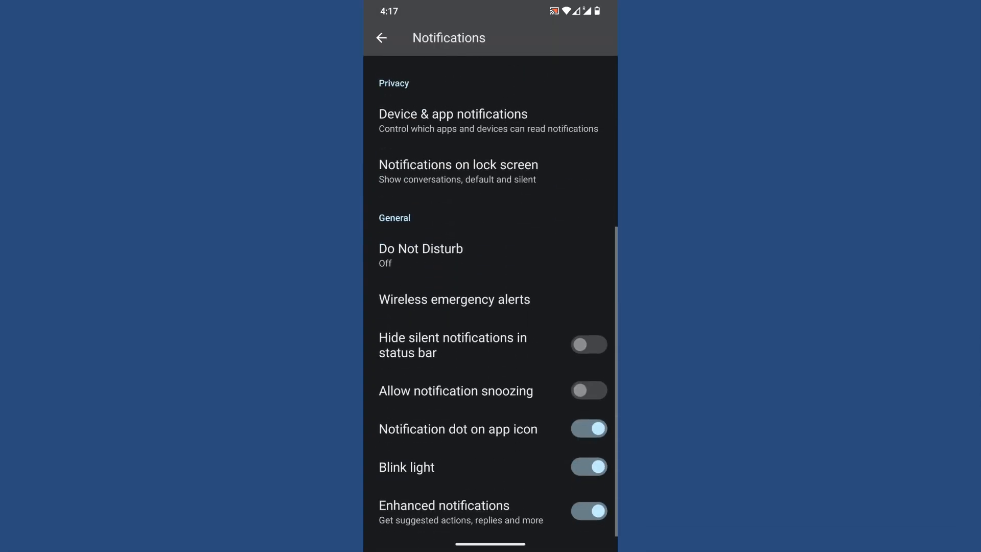
{"action": "left_click", "coordinate": [381, 38]}
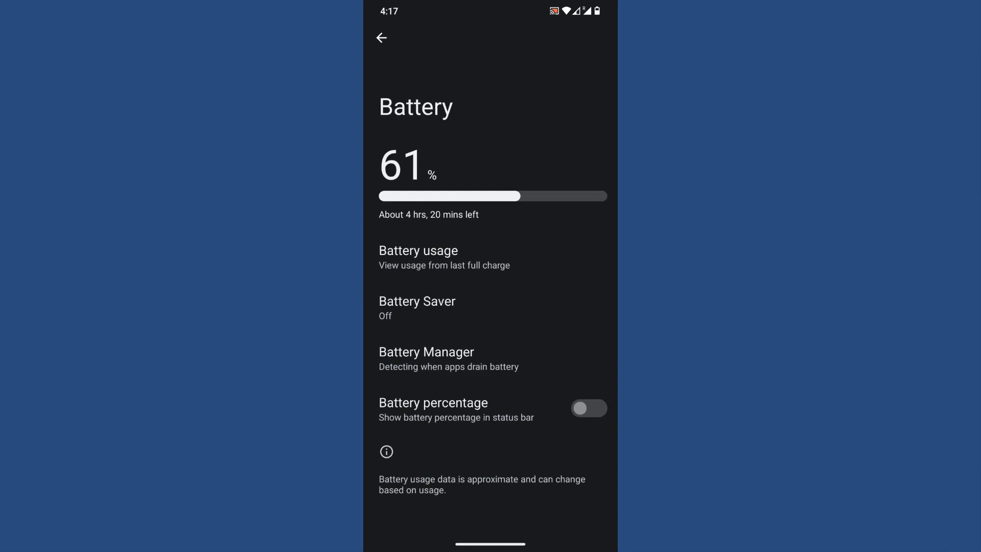
Step: Enable battery percentage in the status bar, then look through the Storage page
{"action": "left_click", "coordinate": [589, 408]}
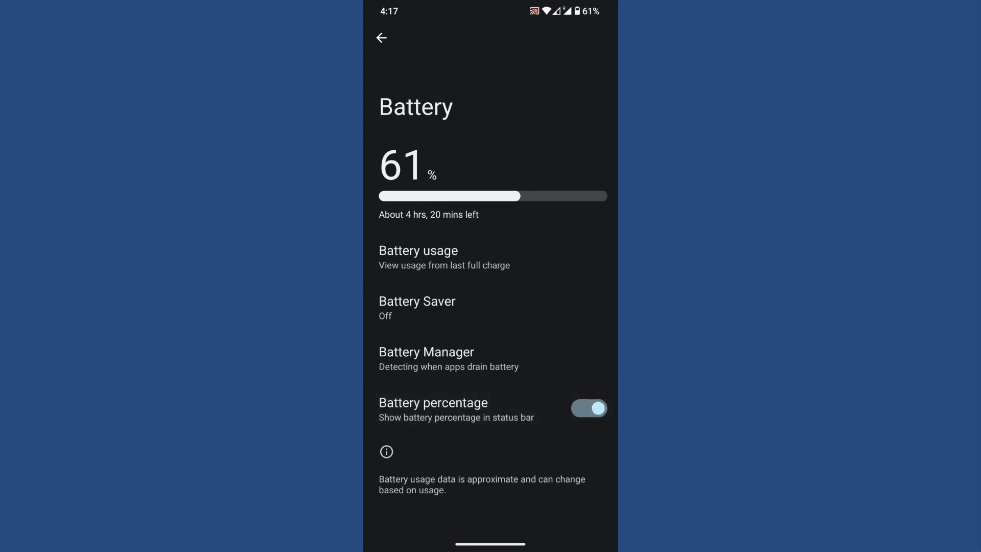
{"action": "left_click", "coordinate": [382, 37]}
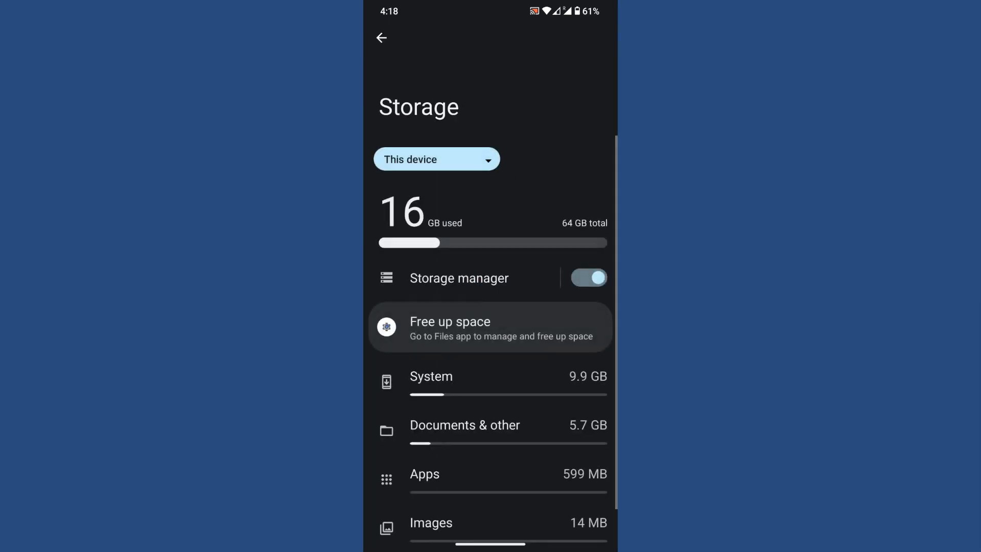
{"action": "scroll", "scroll_direction": "down", "scroll_amount": 3}
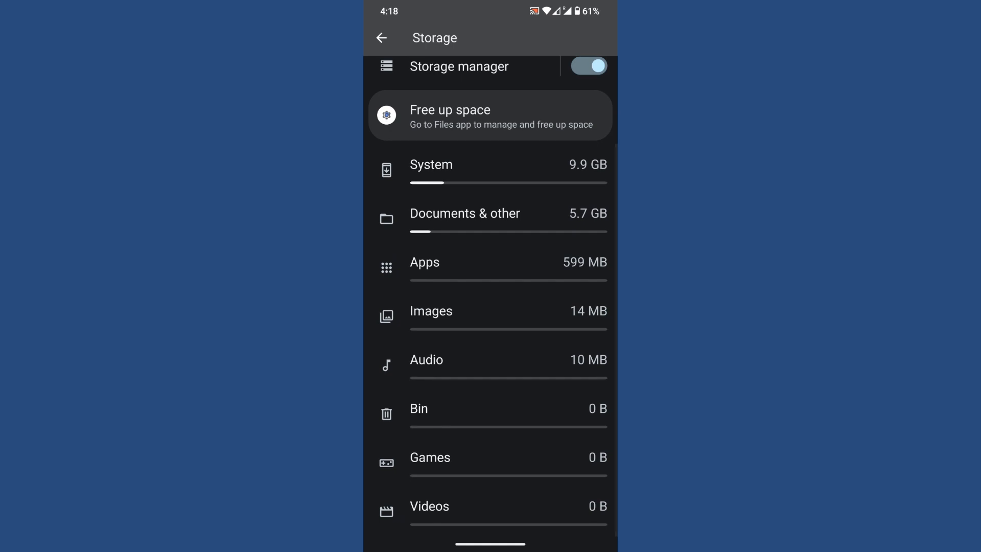
{"action": "left_click", "coordinate": [381, 38]}
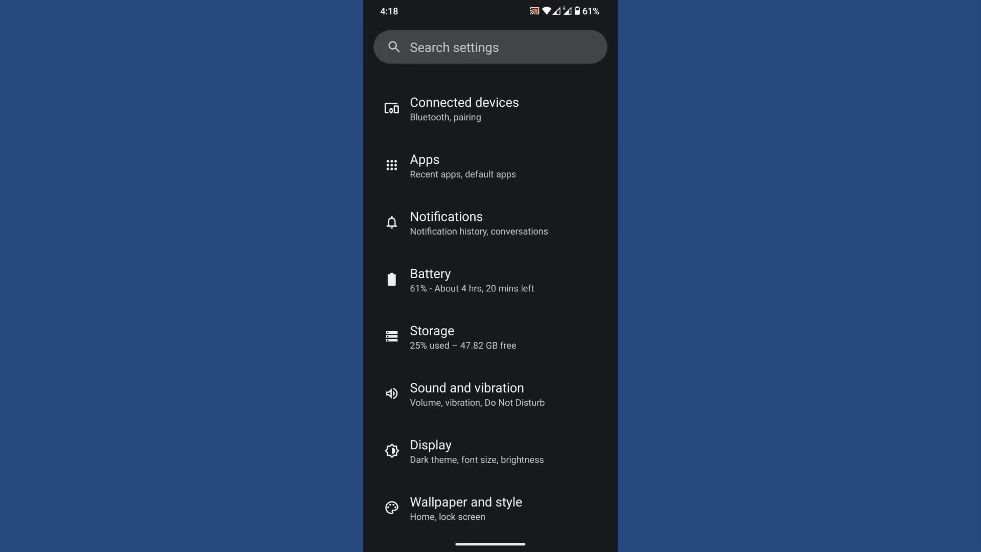
Step: Look through Sound and vibration, then go to the Display settings page
{"action": "left_click", "coordinate": [466, 394]}
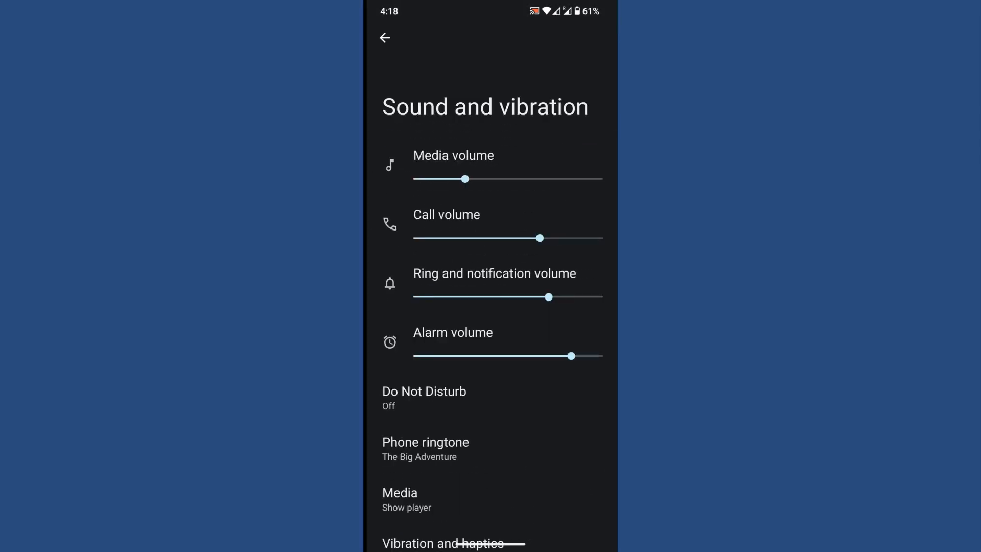
{"action": "scroll", "scroll_direction": "down", "scroll_amount": 3}
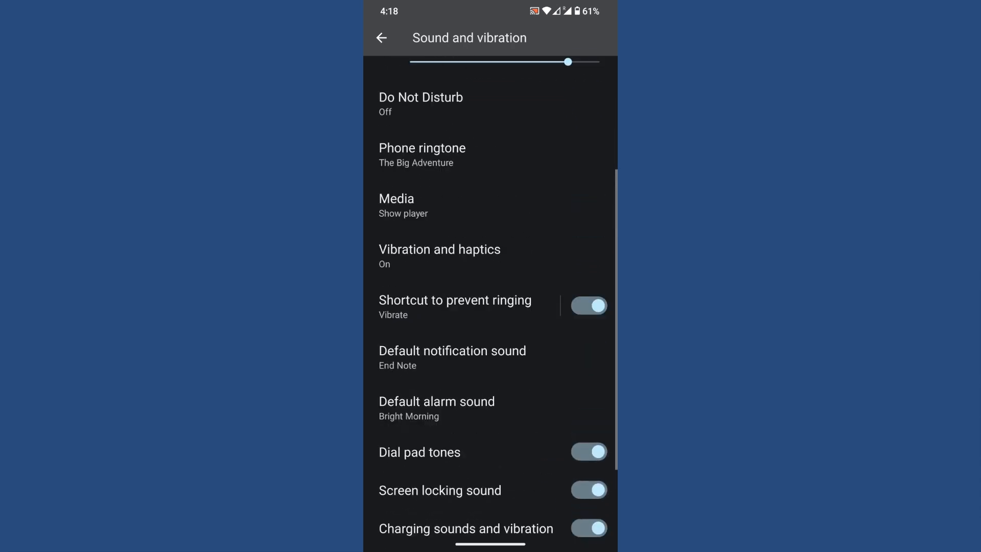
{"action": "left_click", "coordinate": [381, 38]}
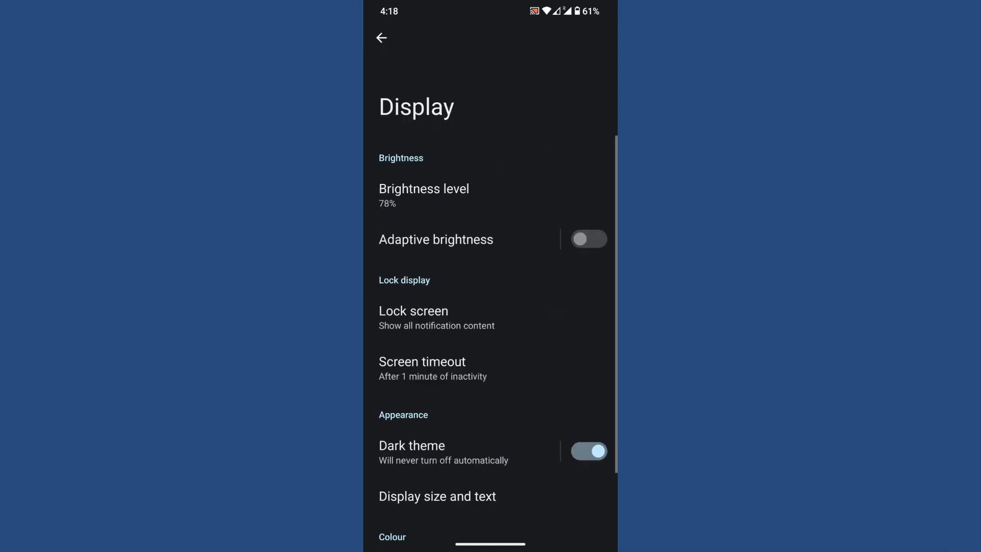
Step: In Display size and text, toggle Bold text on and back off
{"action": "scroll", "scroll_direction": "up", "scroll_amount": 3}
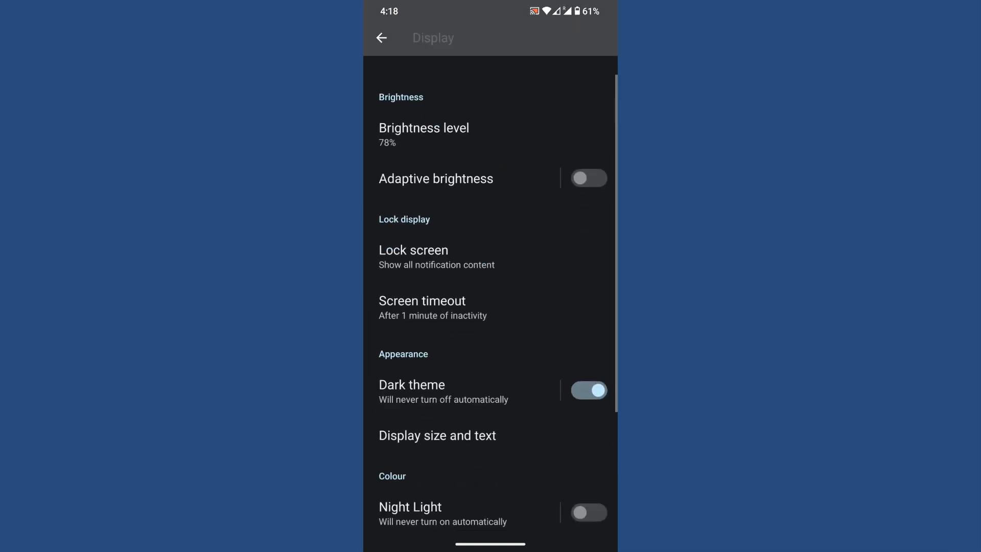
{"action": "left_click", "coordinate": [438, 436]}
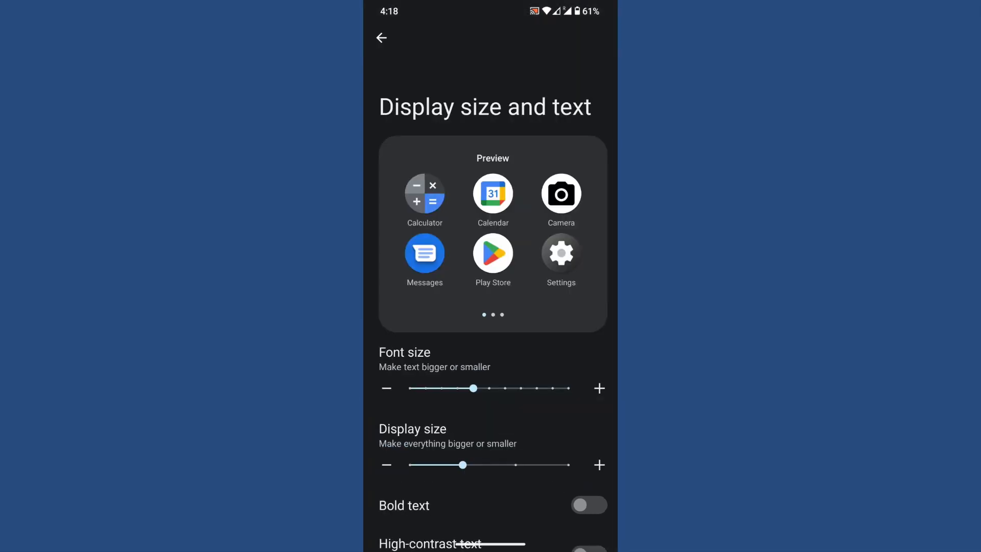
{"action": "scroll", "scroll_direction": "down", "scroll_amount": 3}
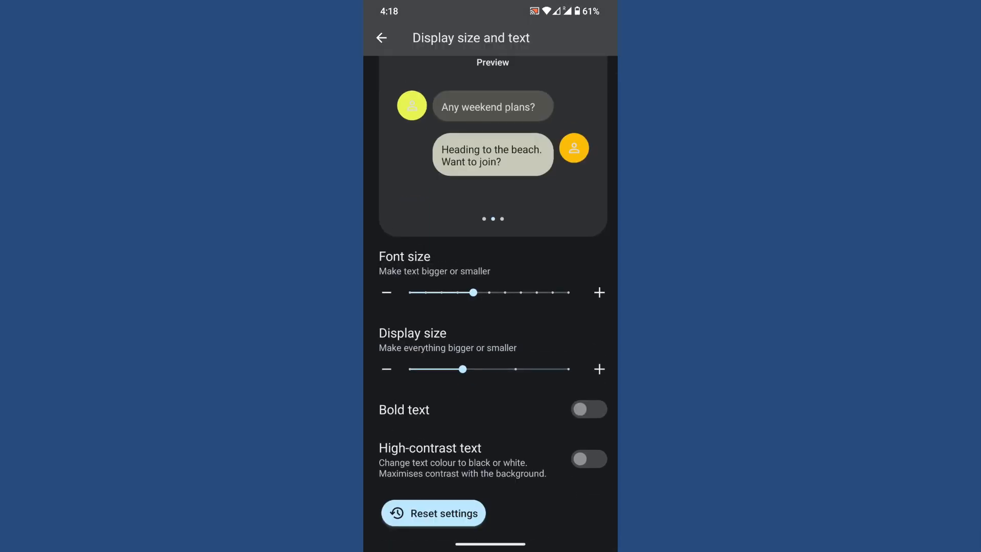
{"action": "left_click", "coordinate": [589, 409]}
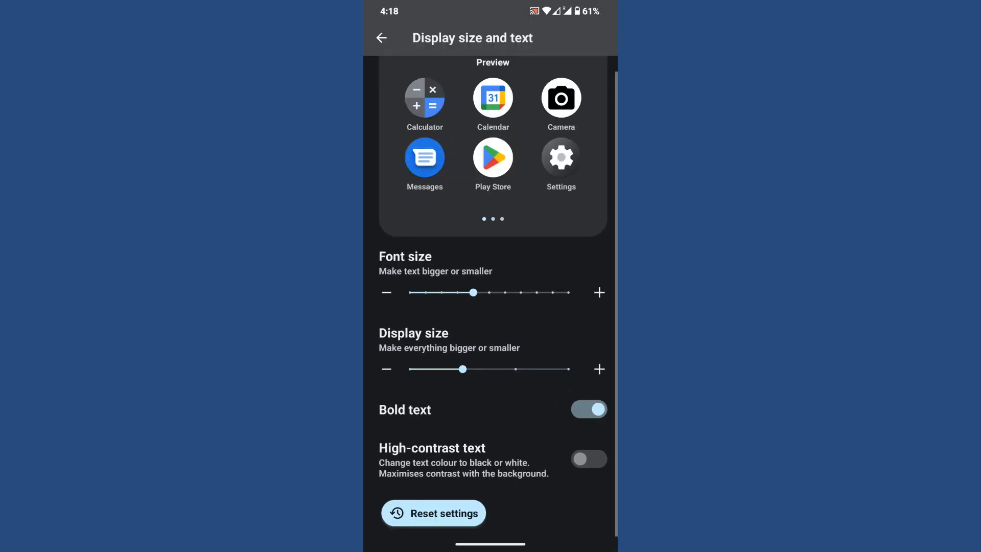
{"action": "left_click", "coordinate": [589, 409]}
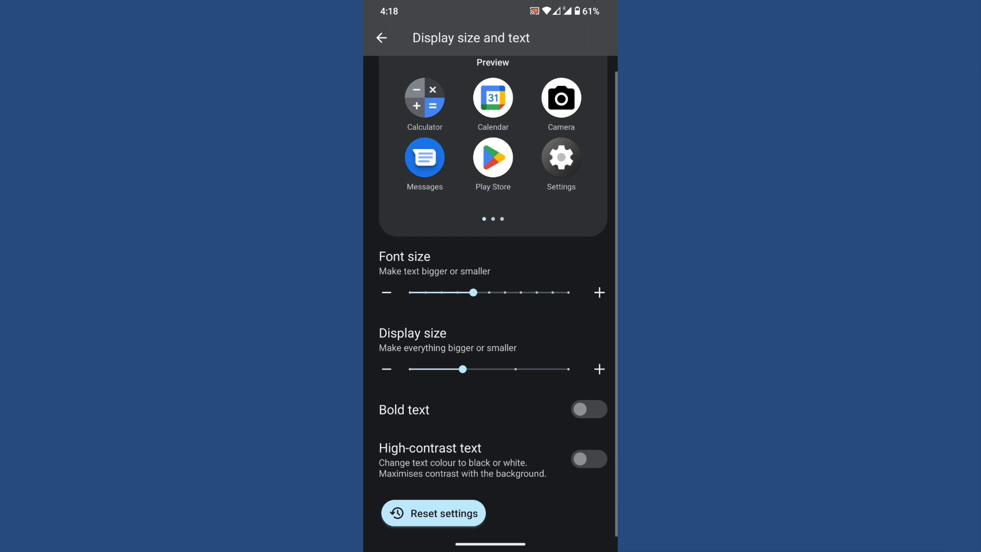
Step: Enable High-contrast text and return to the Display page
{"action": "left_click", "coordinate": [588, 459]}
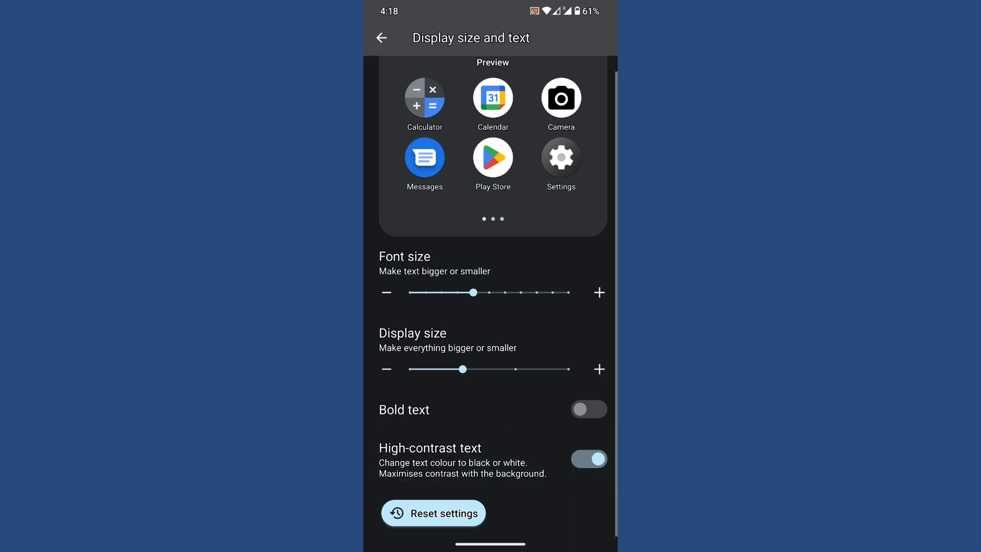
{"action": "left_click", "coordinate": [381, 38]}
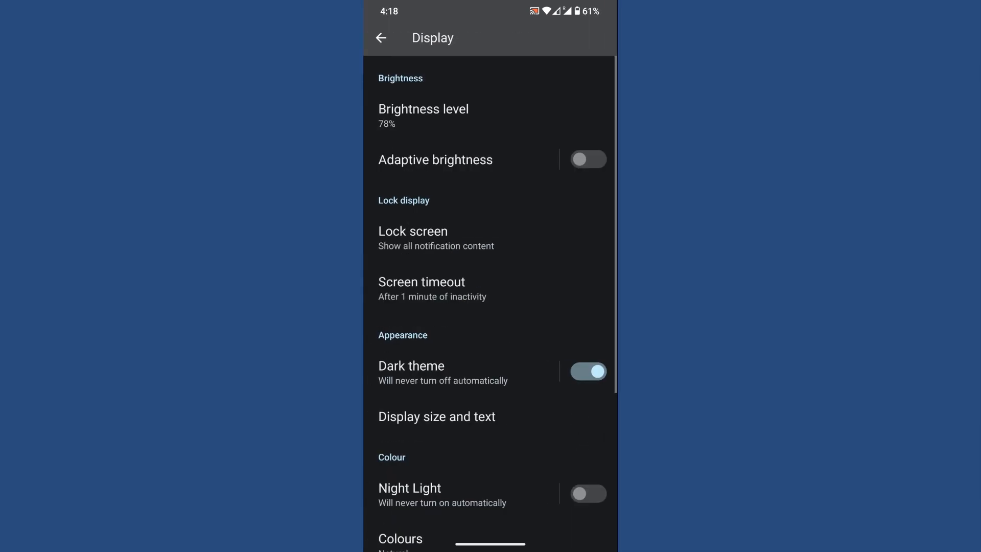
{"action": "scroll", "scroll_direction": "down", "scroll_amount": 3}
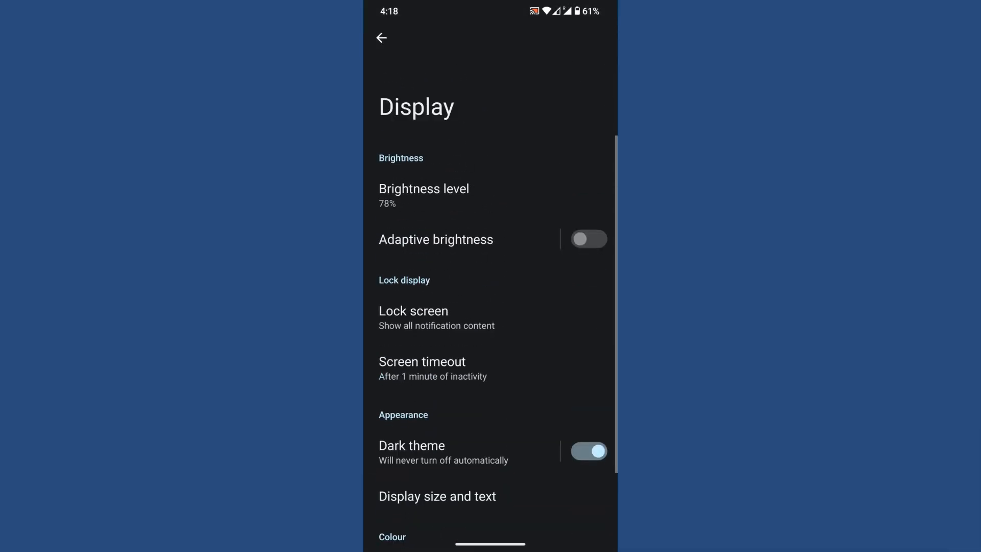
Step: In Wallpaper and style, apply the lavender basic colour palette
{"action": "left_click", "coordinate": [381, 38]}
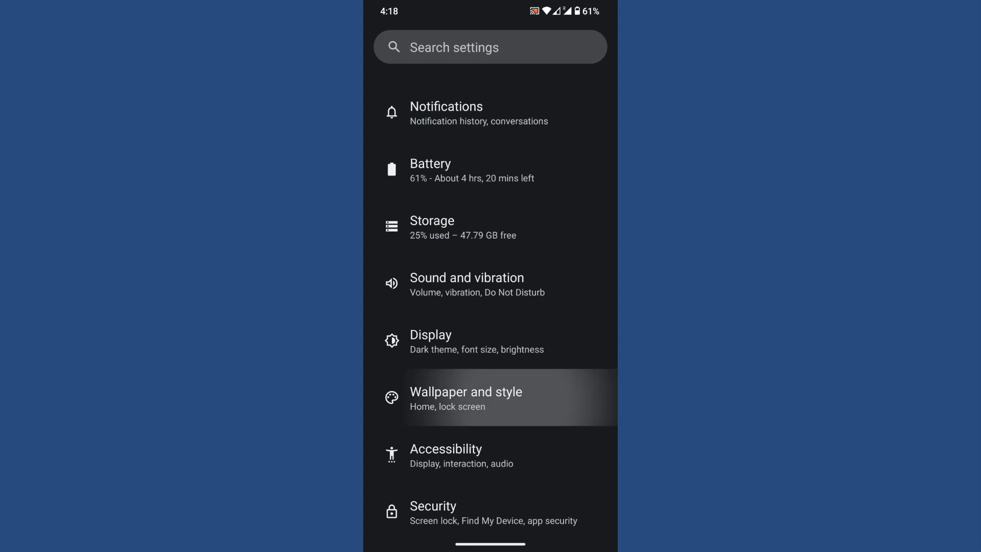
{"action": "left_click", "coordinate": [466, 397]}
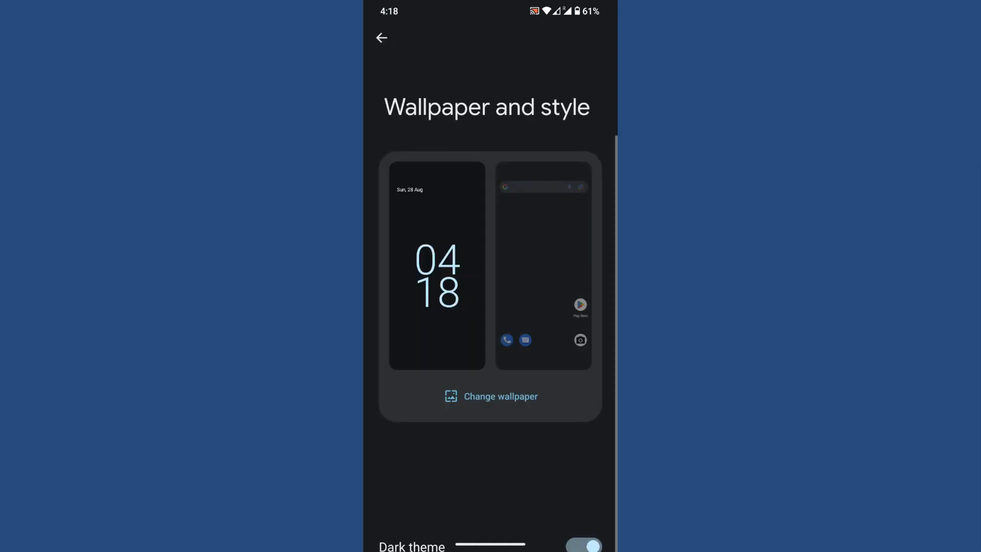
{"action": "scroll", "scroll_direction": "down", "scroll_amount": 3}
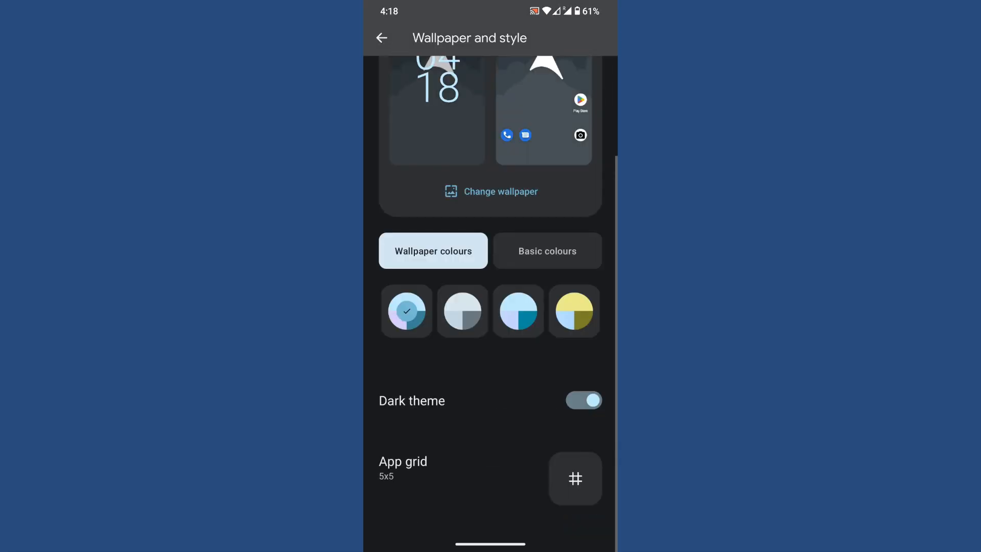
{"action": "left_click", "coordinate": [547, 252]}
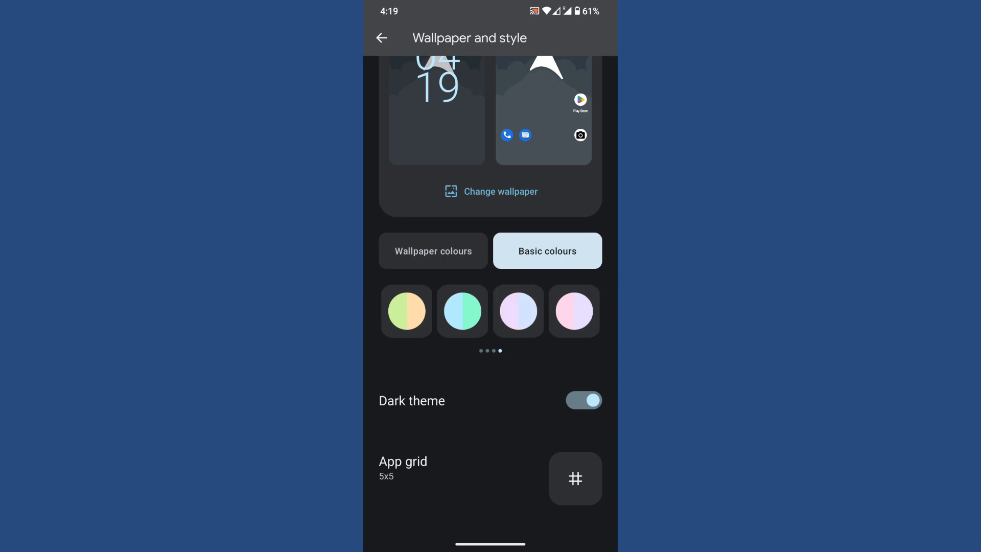
{"action": "left_click", "coordinate": [518, 311]}
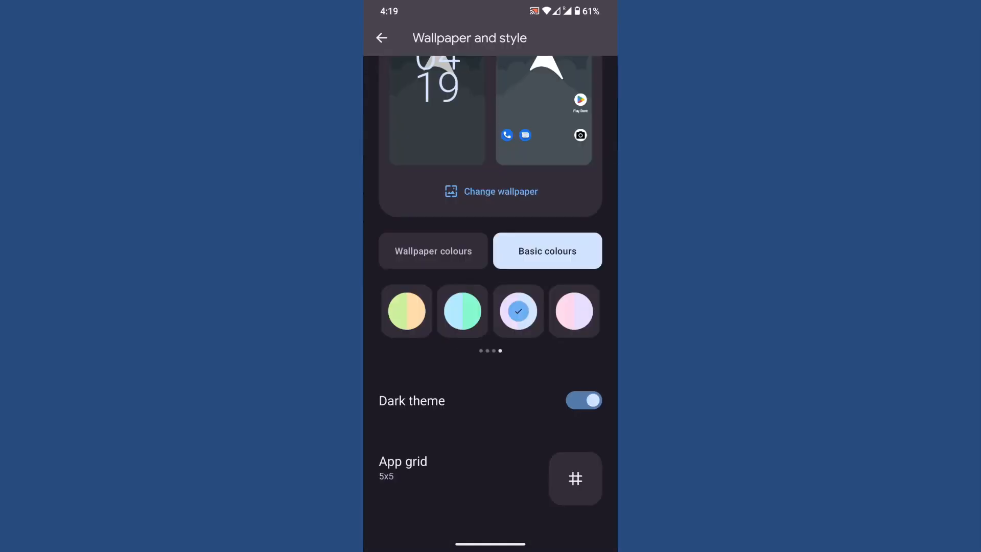
Step: Review the rest of Wallpaper and style and return to the main Settings list
{"action": "scroll", "scroll_direction": "down", "scroll_amount": 3}
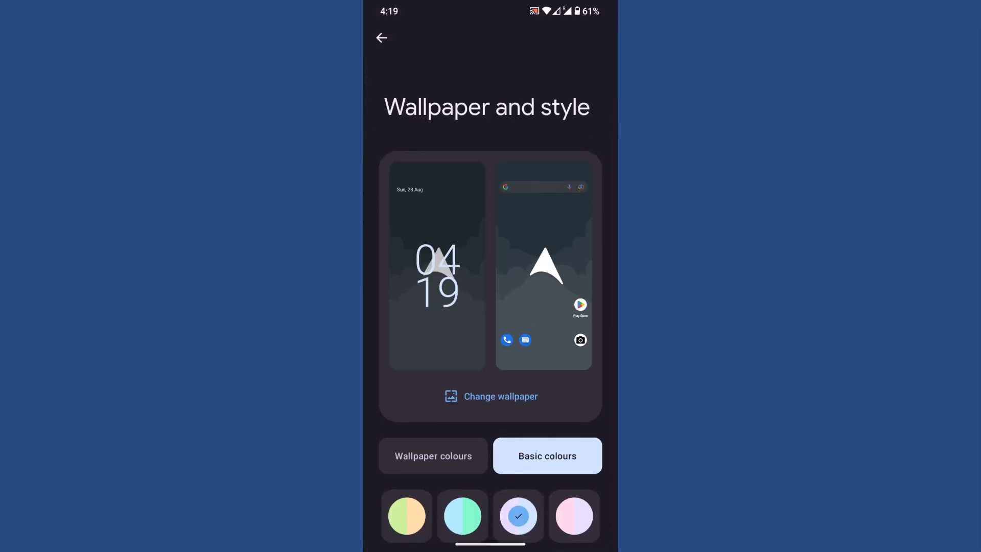
{"action": "scroll", "scroll_direction": "down", "scroll_amount": 3}
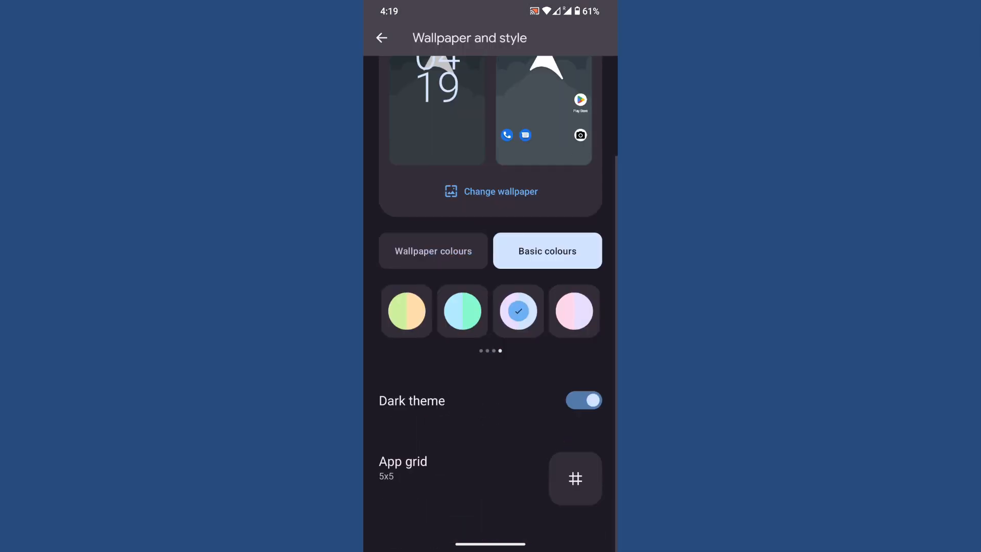
{"action": "left_click", "coordinate": [381, 38]}
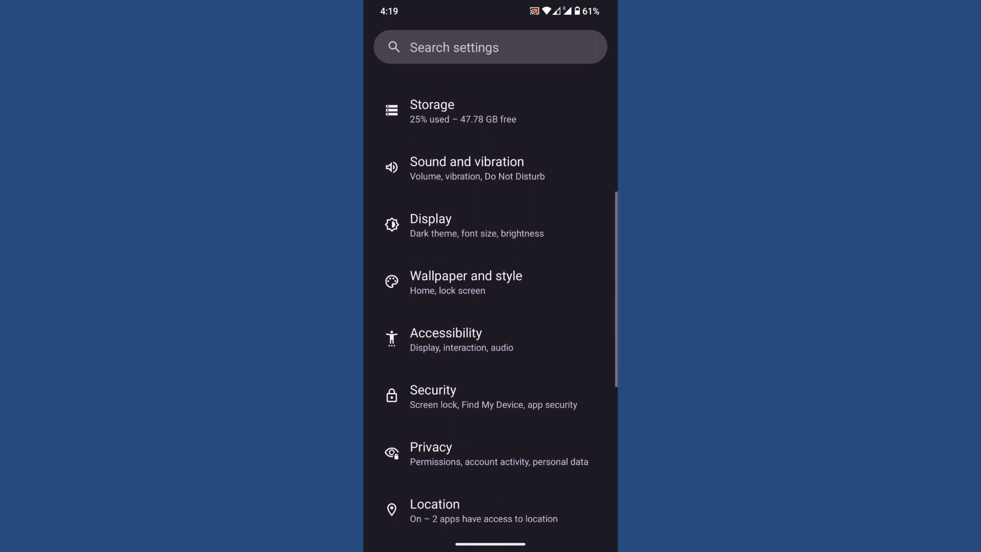
Step: In Accessibility, look through the Vibration and haptics page and come back
{"action": "left_click", "coordinate": [445, 339]}
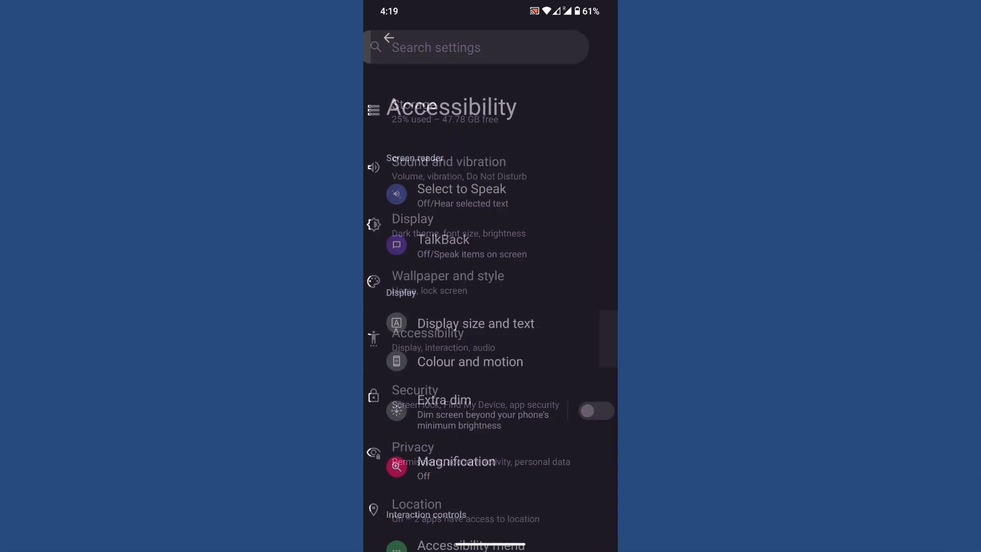
{"action": "scroll", "scroll_direction": "down", "scroll_amount": 3}
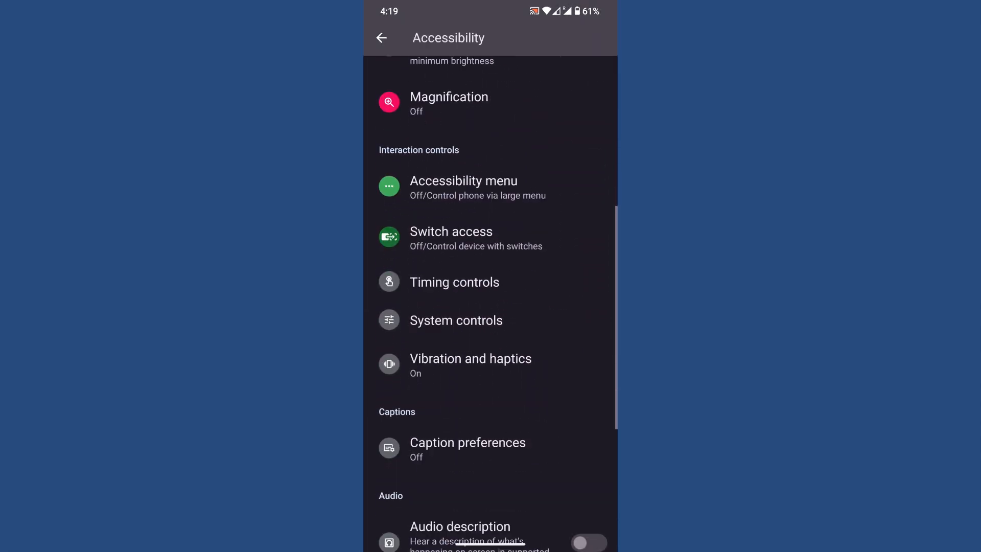
{"action": "scroll", "scroll_direction": "down", "scroll_amount": 3}
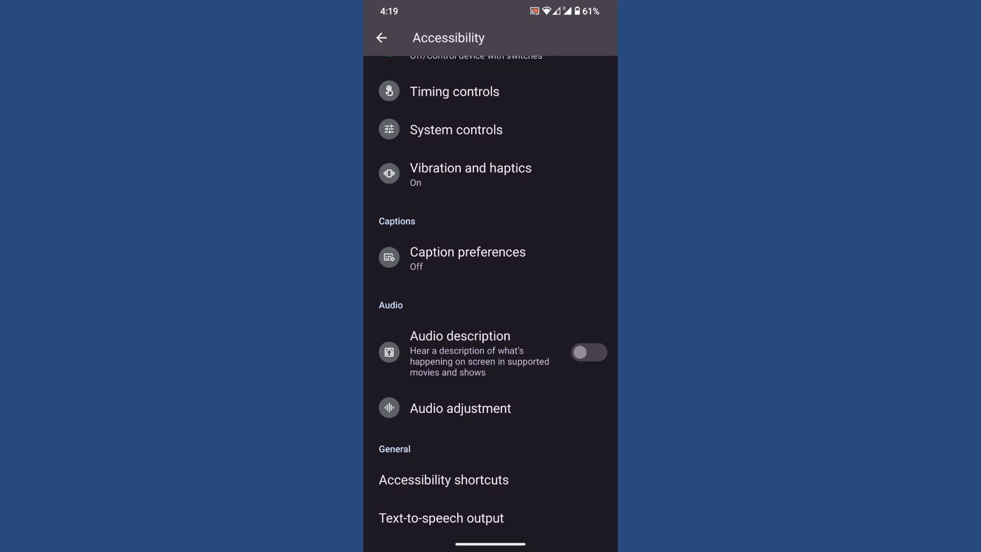
{"action": "scroll", "scroll_direction": "down", "scroll_amount": 3}
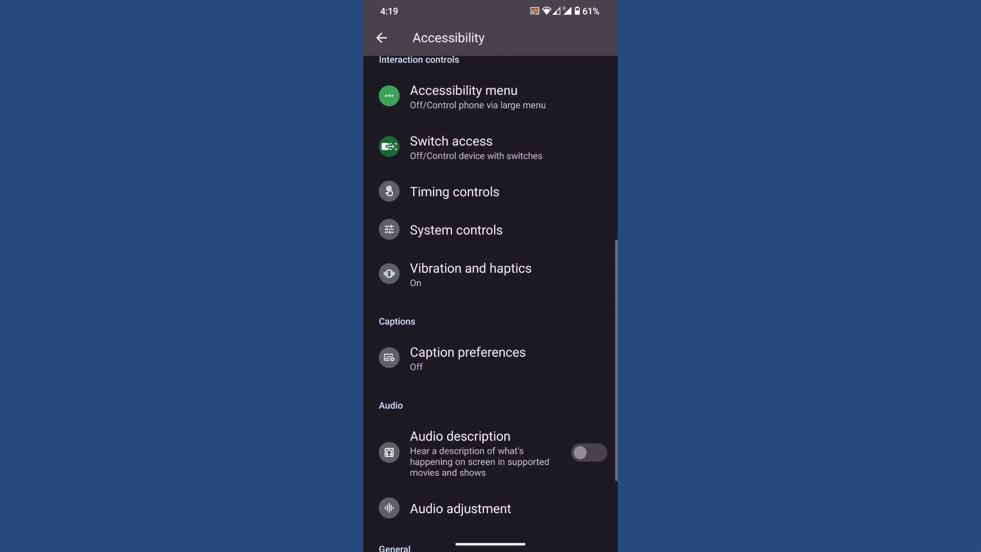
{"action": "left_click", "coordinate": [470, 268]}
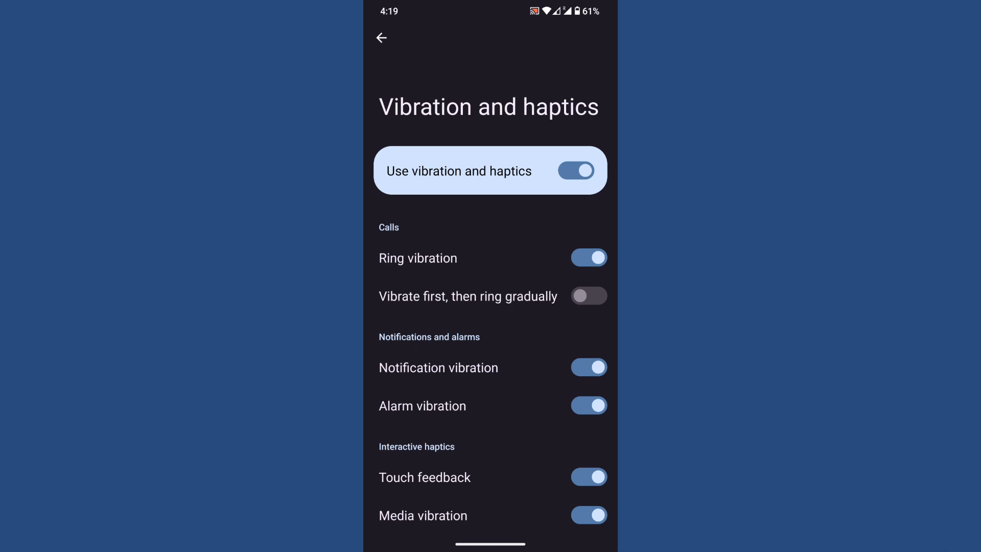
{"action": "left_click", "coordinate": [381, 38]}
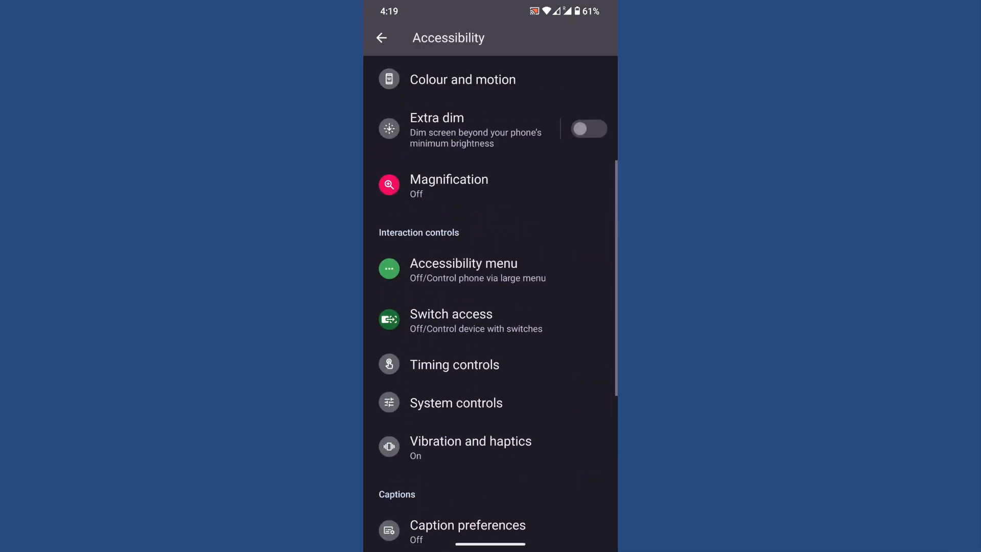
Step: View the Colour and motion page and return to Accessibility
{"action": "scroll", "scroll_direction": "up", "scroll_amount": 3}
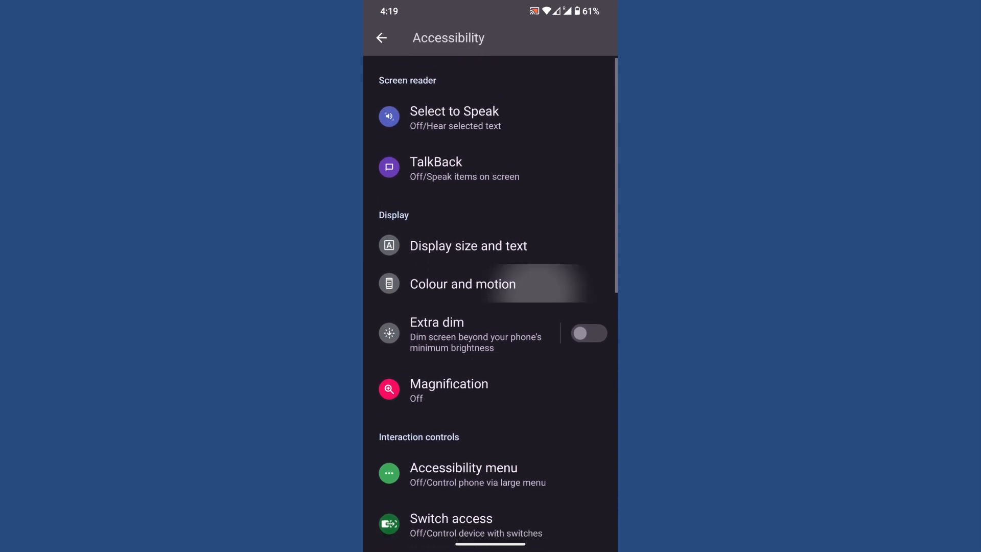
{"action": "left_click", "coordinate": [462, 283]}
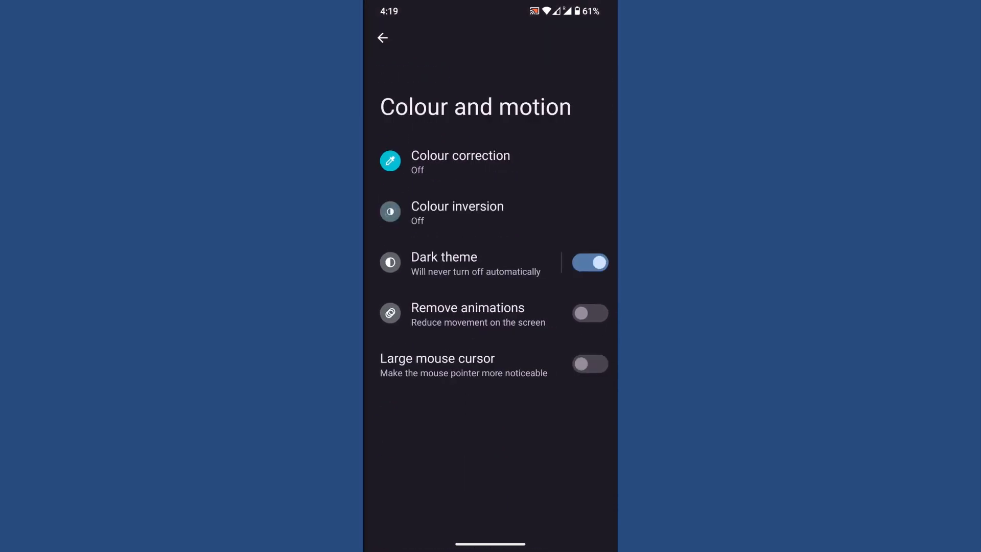
{"action": "left_click", "coordinate": [383, 38]}
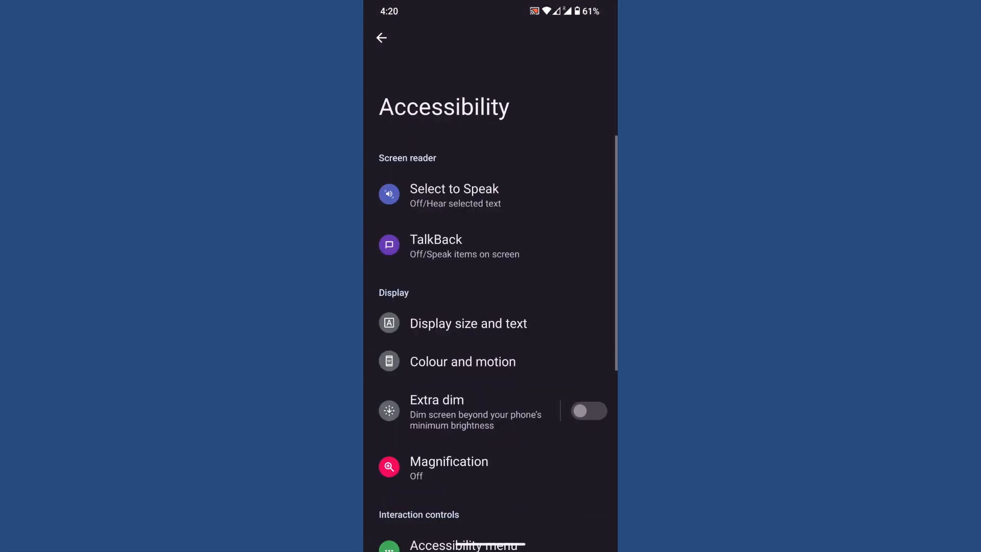
Step: Browse Security's screen lock options and More security settings, then back out
{"action": "left_click", "coordinate": [381, 38]}
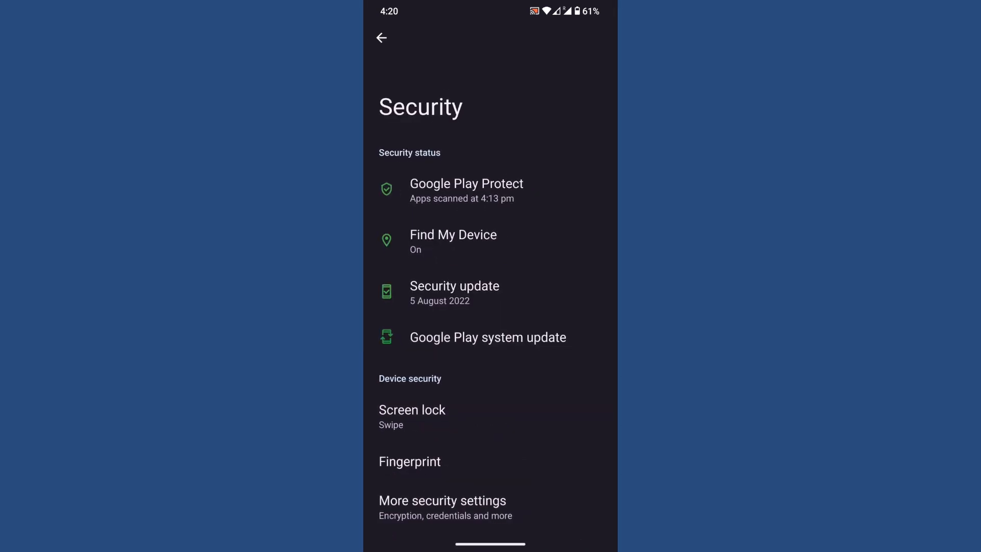
{"action": "left_click", "coordinate": [412, 410]}
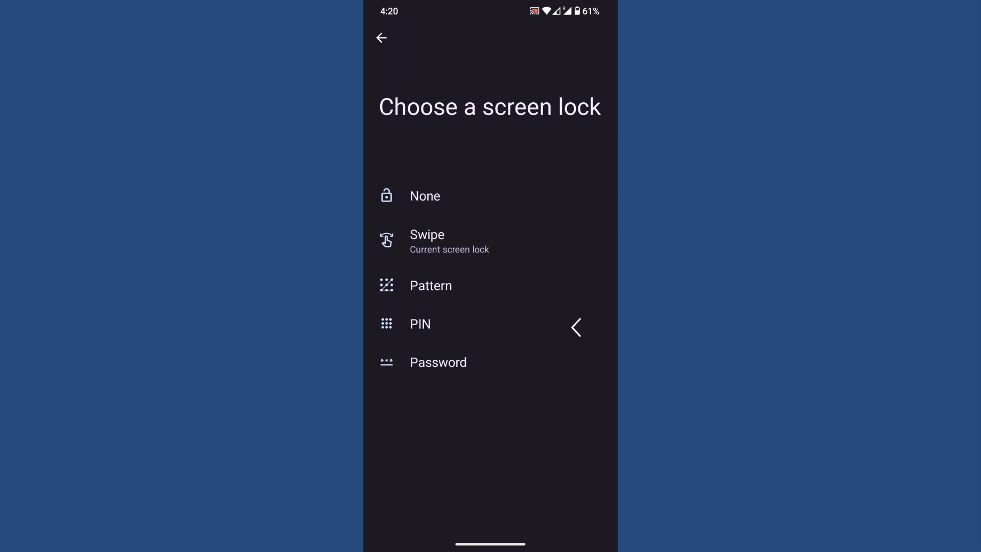
{"action": "left_click", "coordinate": [381, 38]}
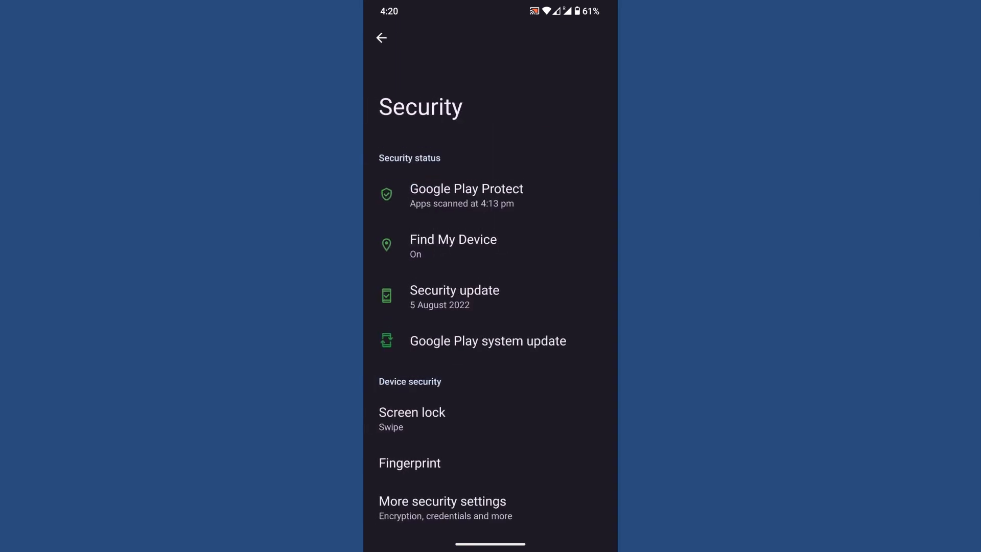
{"action": "left_click", "coordinate": [442, 501]}
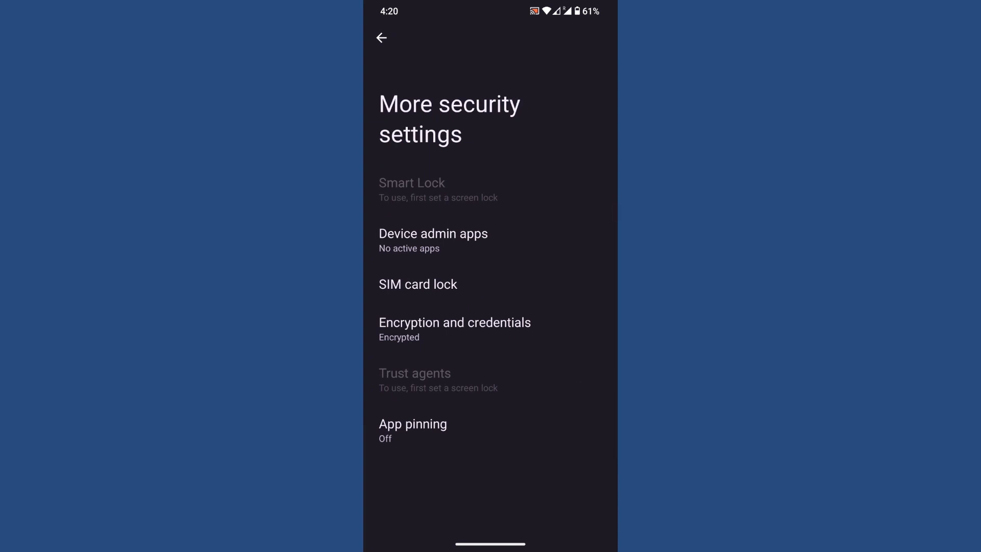
{"action": "left_click", "coordinate": [382, 38]}
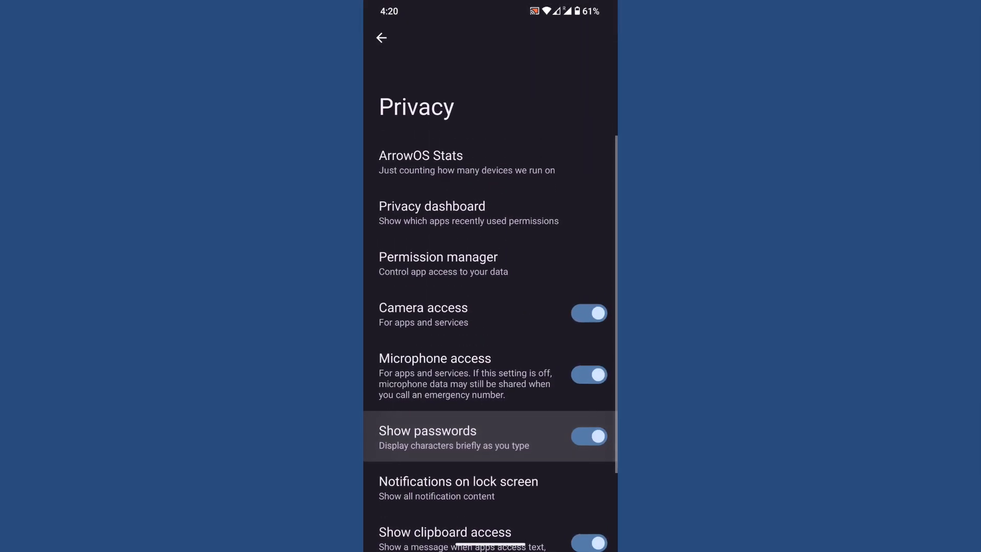
Step: View the Privacy dashboard and Location page, then return to the main Settings list
{"action": "left_click", "coordinate": [432, 212]}
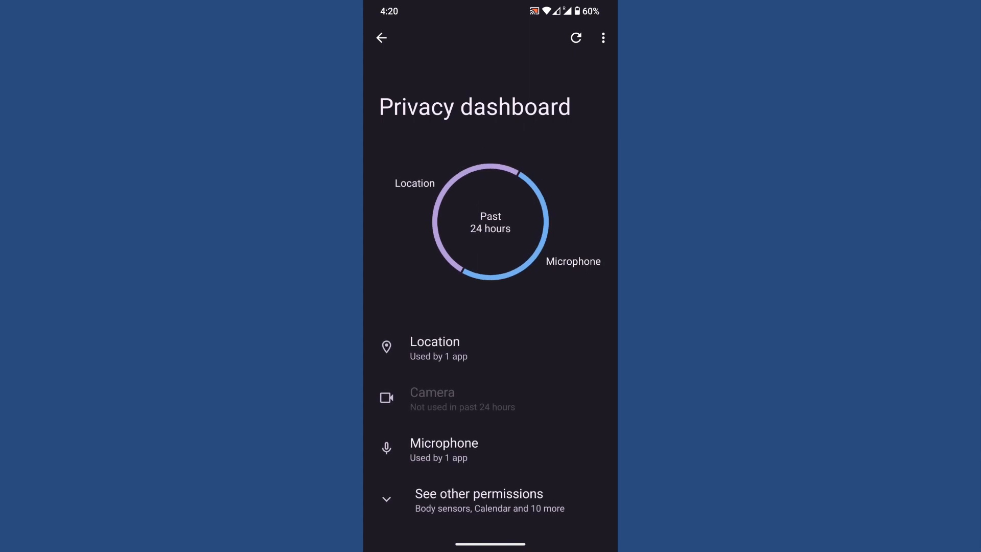
{"action": "left_click", "coordinate": [381, 38]}
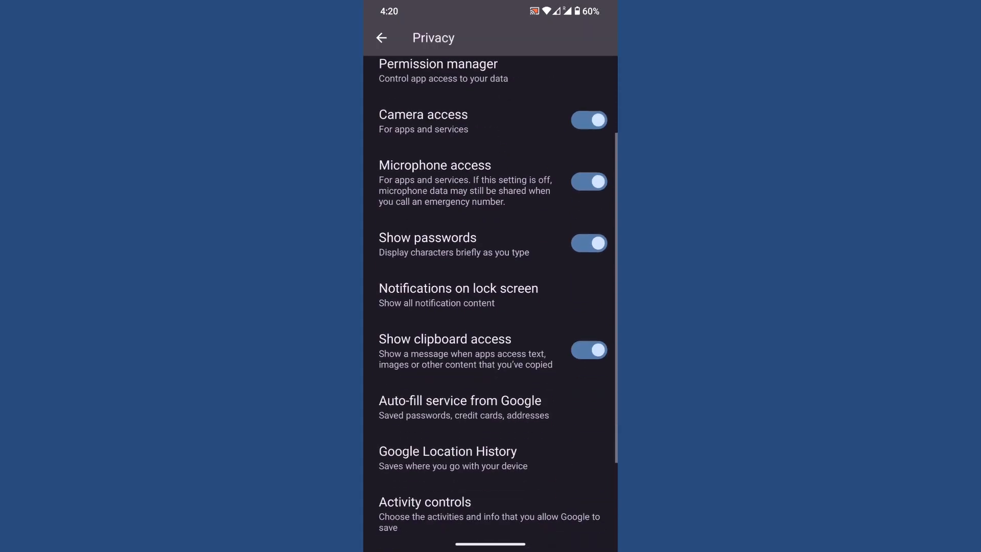
{"action": "scroll", "scroll_direction": "up", "scroll_amount": 3}
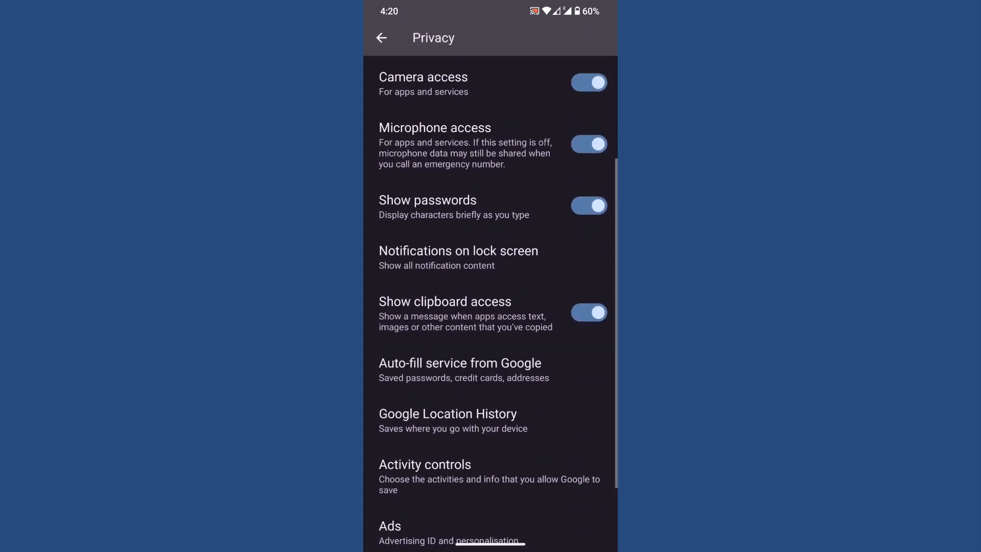
{"action": "left_click", "coordinate": [381, 38]}
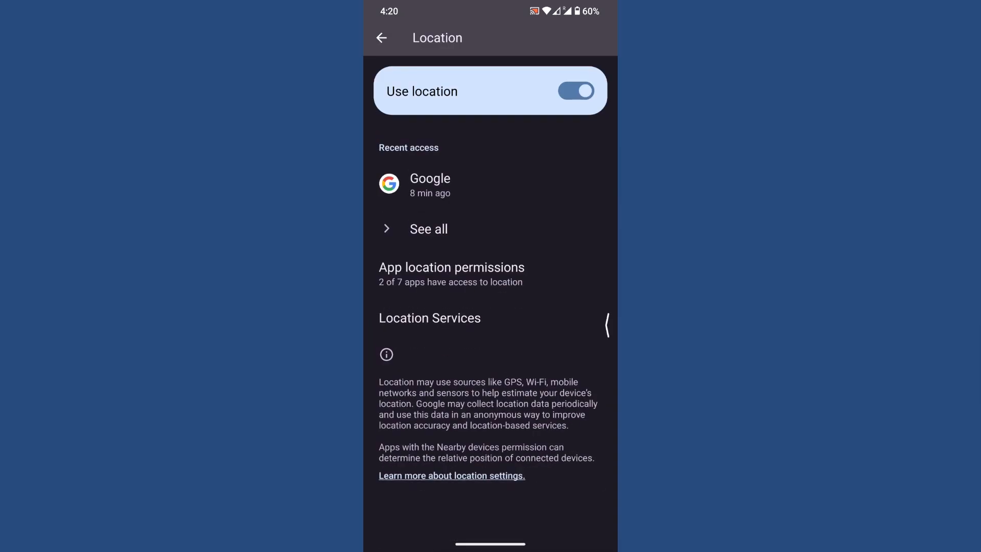
{"action": "left_click", "coordinate": [381, 38]}
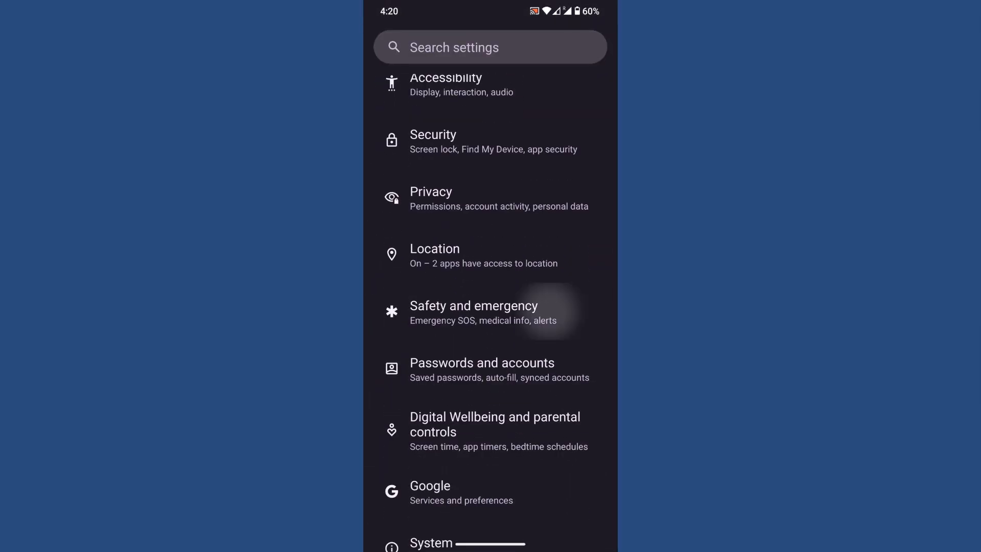
Step: View Safety and emergency and Digital Wellbeing, returning to the main list each time
{"action": "left_click", "coordinate": [473, 306]}
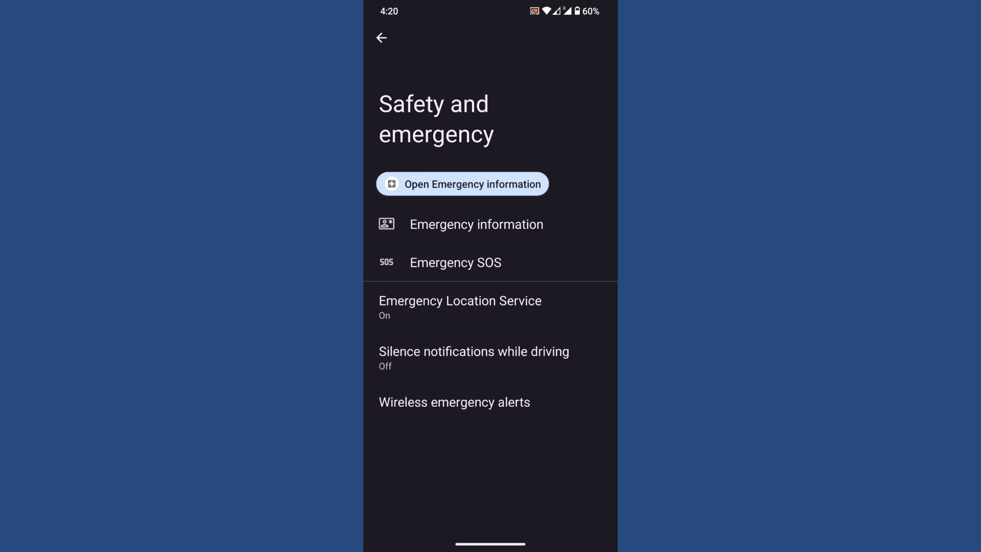
{"action": "left_click", "coordinate": [382, 38]}
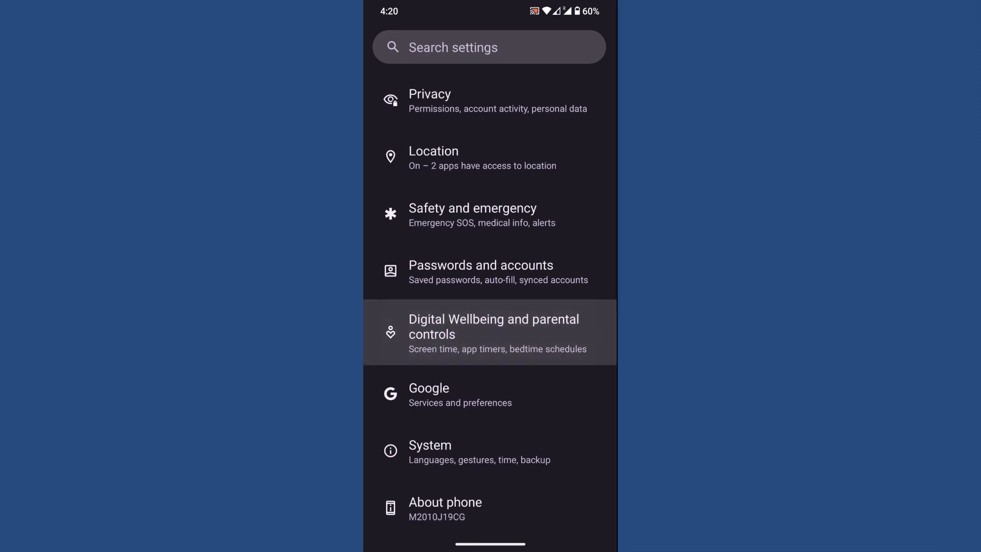
{"action": "left_click", "coordinate": [492, 332]}
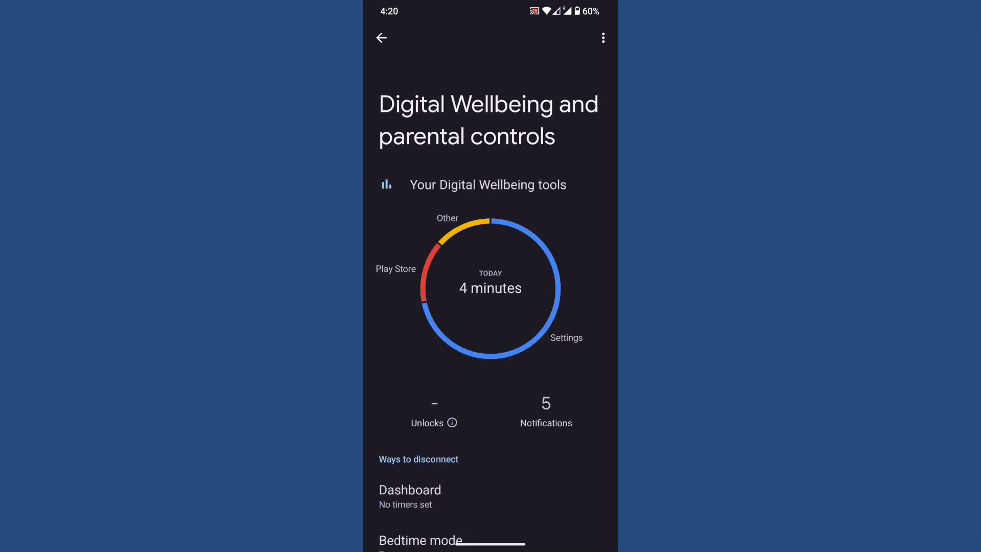
{"action": "left_click", "coordinate": [381, 37]}
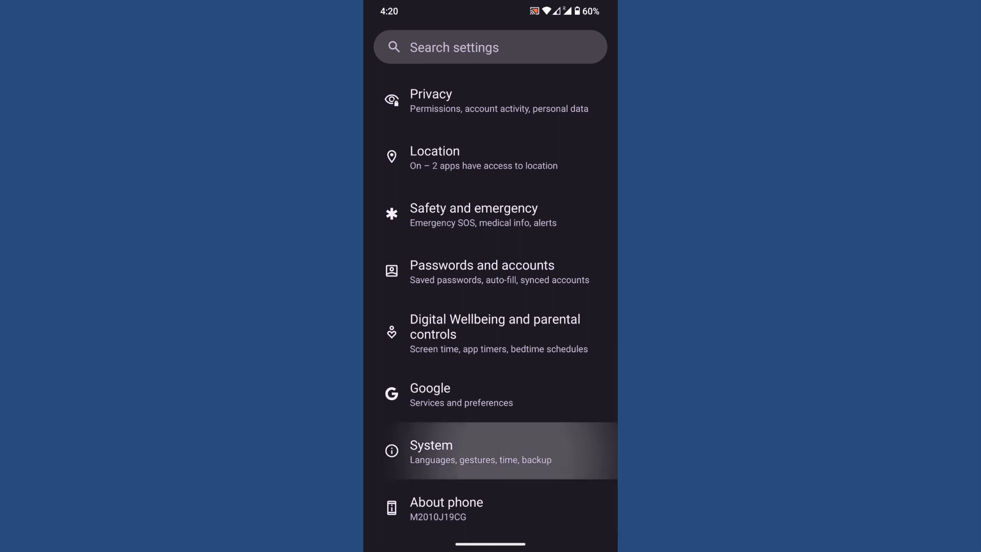
Step: In System, view the Gestures page and back out of System
{"action": "left_click", "coordinate": [490, 450]}
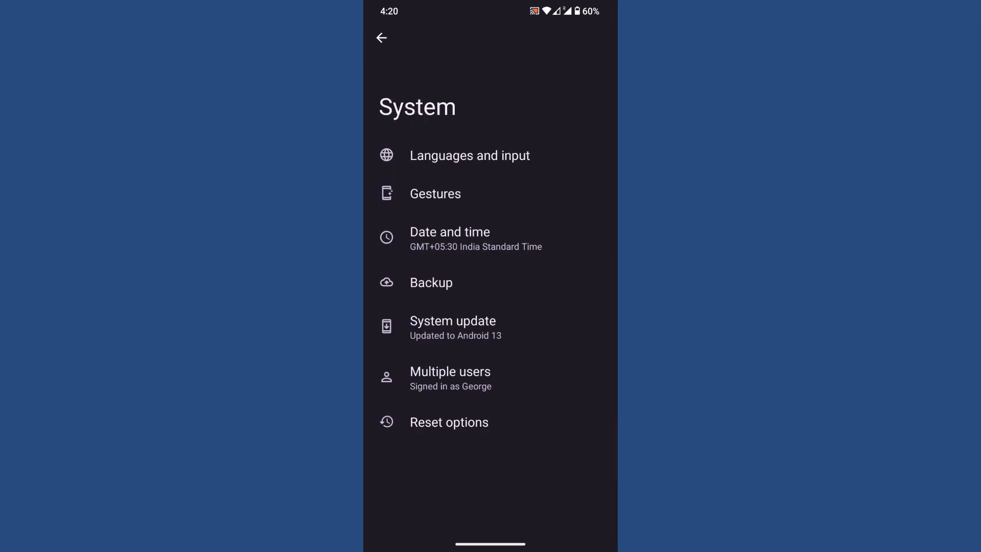
{"action": "left_click", "coordinate": [435, 194]}
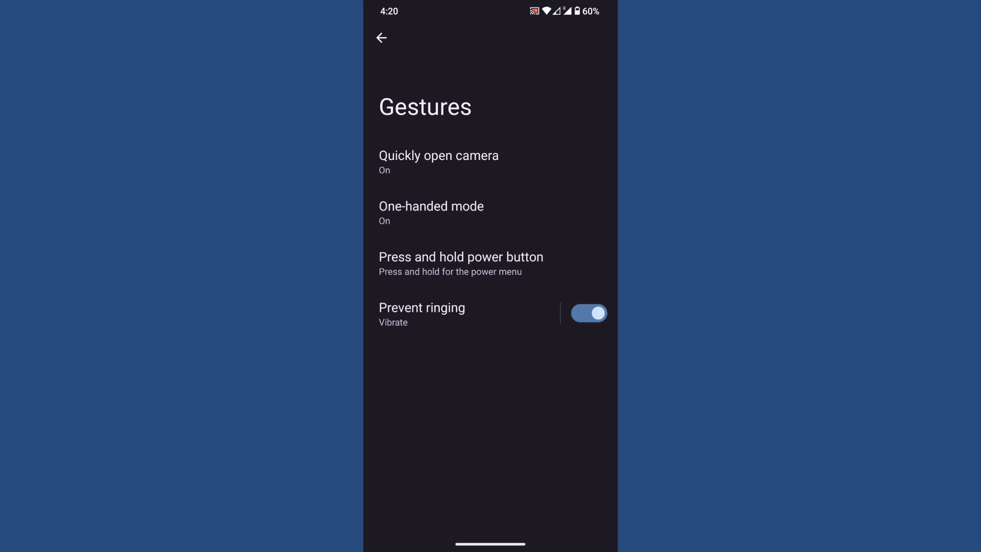
{"action": "left_click", "coordinate": [381, 38]}
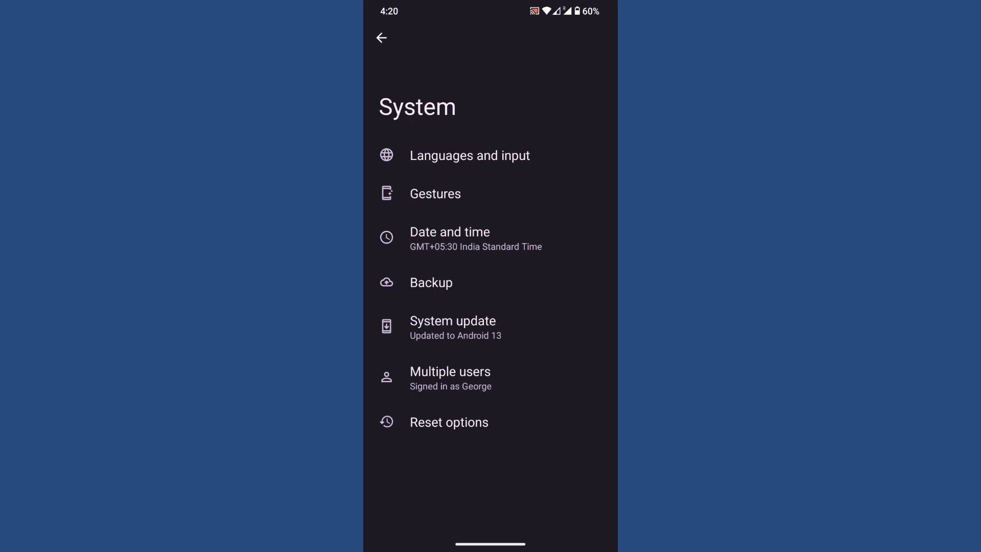
{"action": "left_click", "coordinate": [381, 38]}
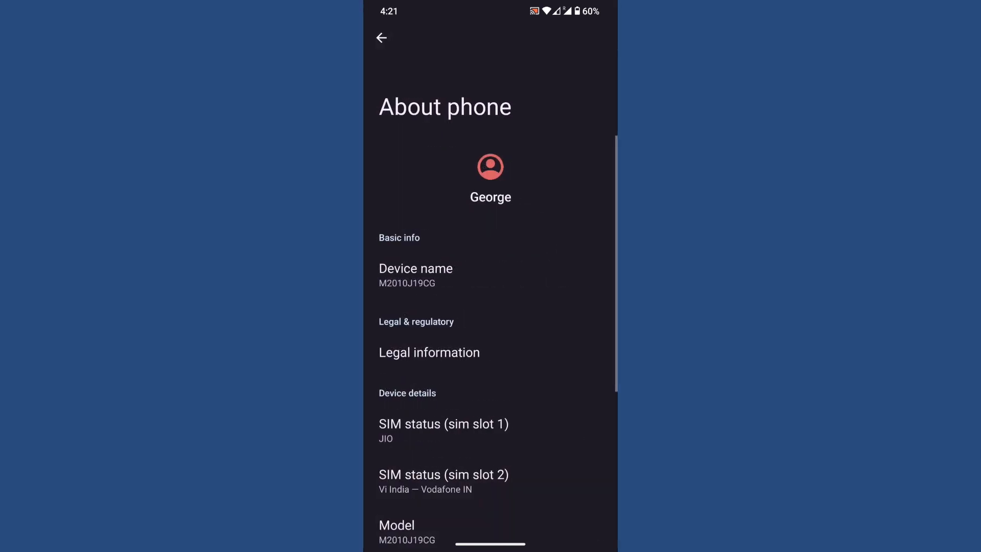
Step: Review the ArrowOS 13.0 GAPPS BETA details with the 5 August 2022 security update, then return to Settings
{"action": "scroll", "scroll_direction": "up", "scroll_amount": 3}
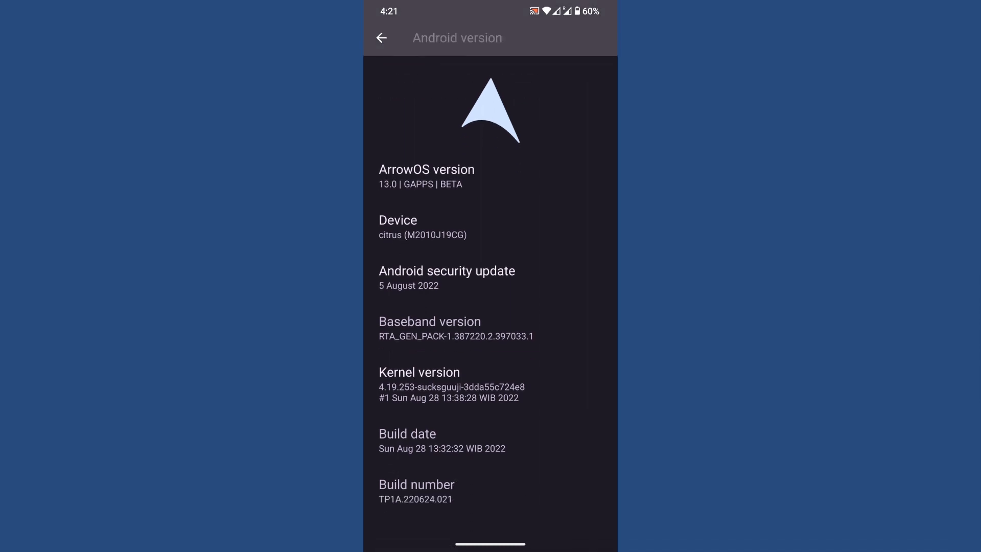
{"action": "scroll", "scroll_direction": "up", "scroll_amount": 3}
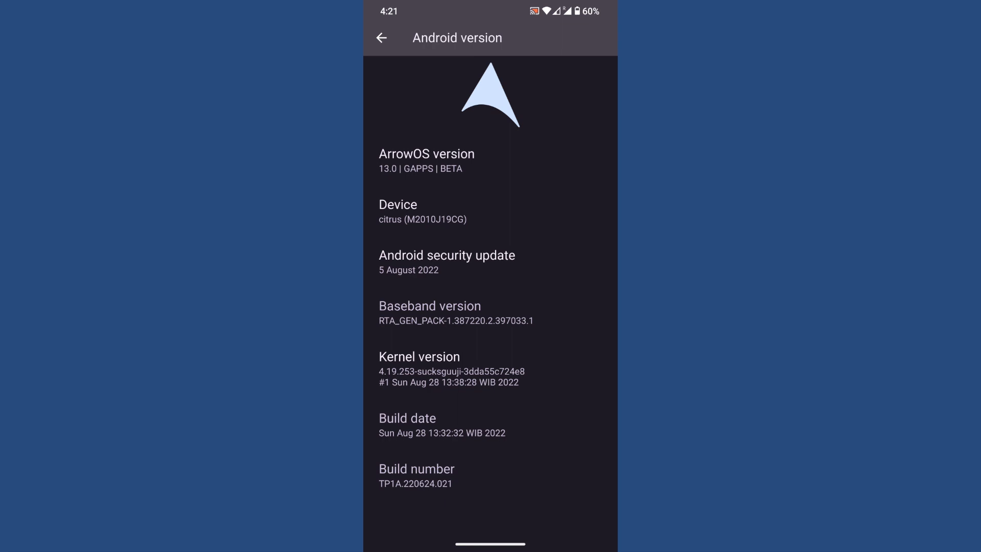
{"action": "left_click", "coordinate": [382, 38]}
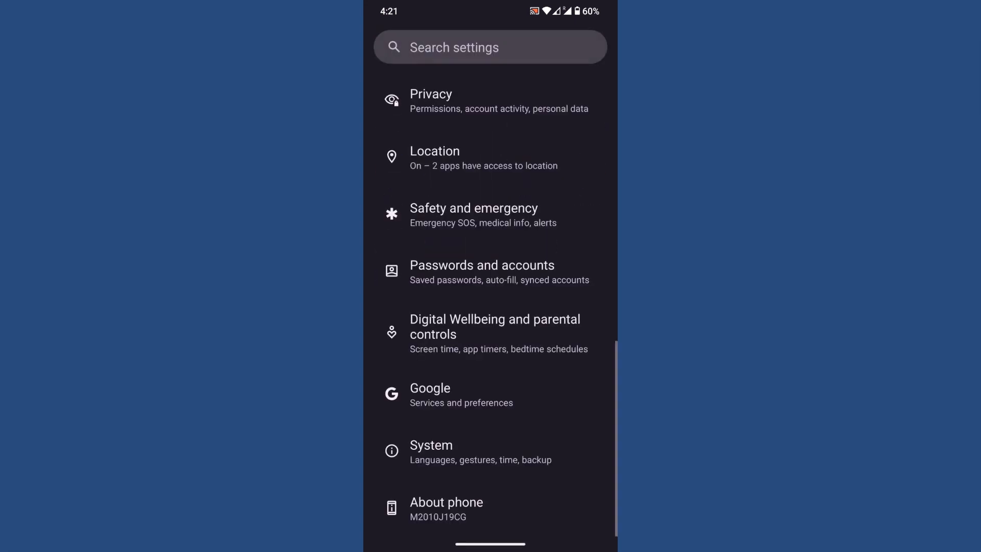
Step: Leave the Settings list for Home and pull down the expanded quick settings panel
{"action": "scroll", "scroll_direction": "down", "scroll_amount": 3}
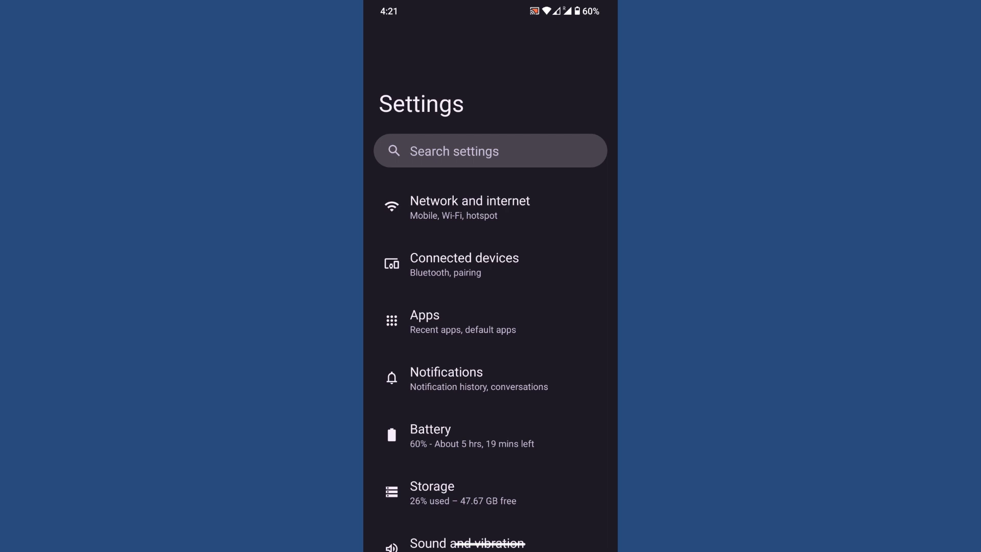
{"action": "key", "text": "Home"}
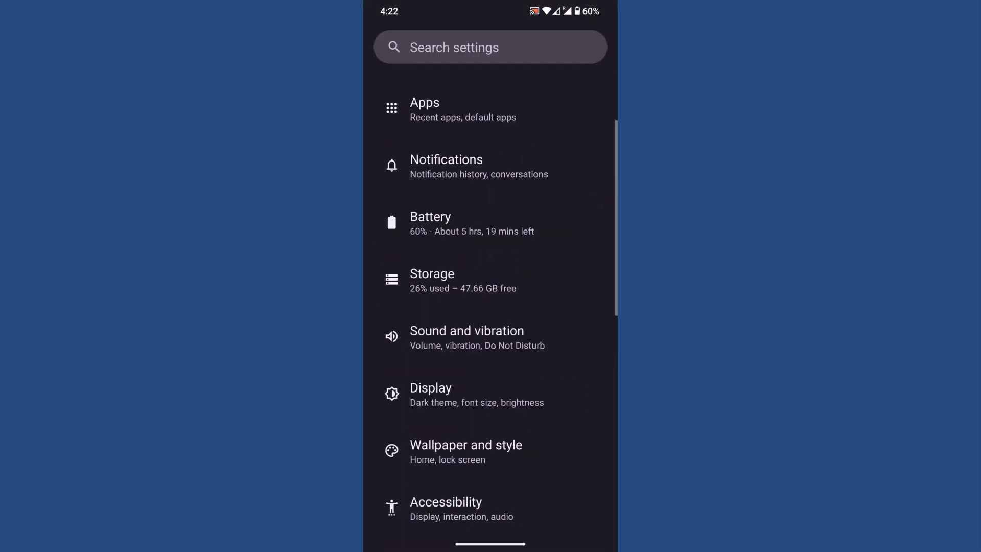
{"action": "scroll", "scroll_direction": "down", "scroll_amount": 3}
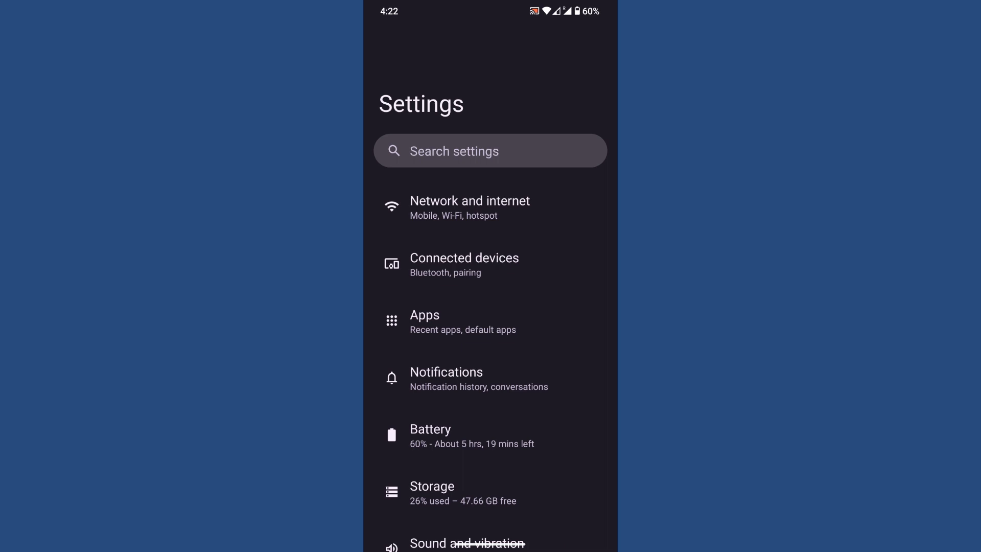
{"action": "scroll", "scroll_direction": "down", "scroll_amount": 3}
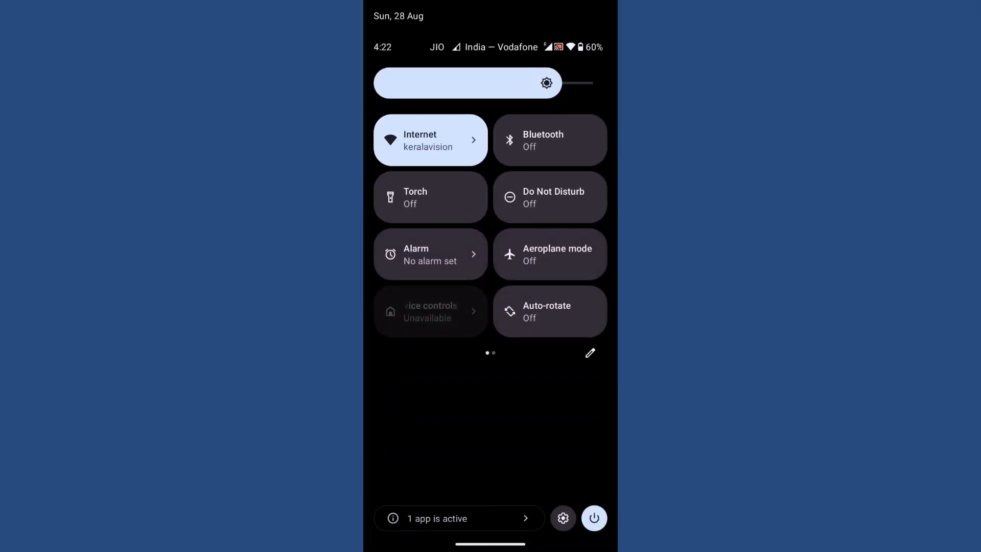
Step: Dismiss the quick settings panel to return to the main Settings page
{"action": "scroll", "scroll_direction": "up", "scroll_amount": 3}
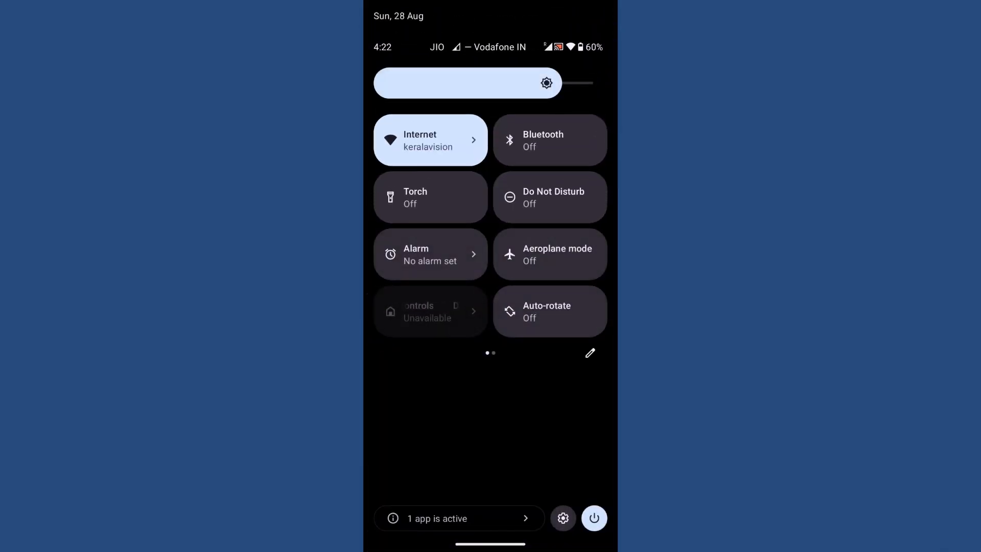
{"action": "left_click", "coordinate": [563, 517]}
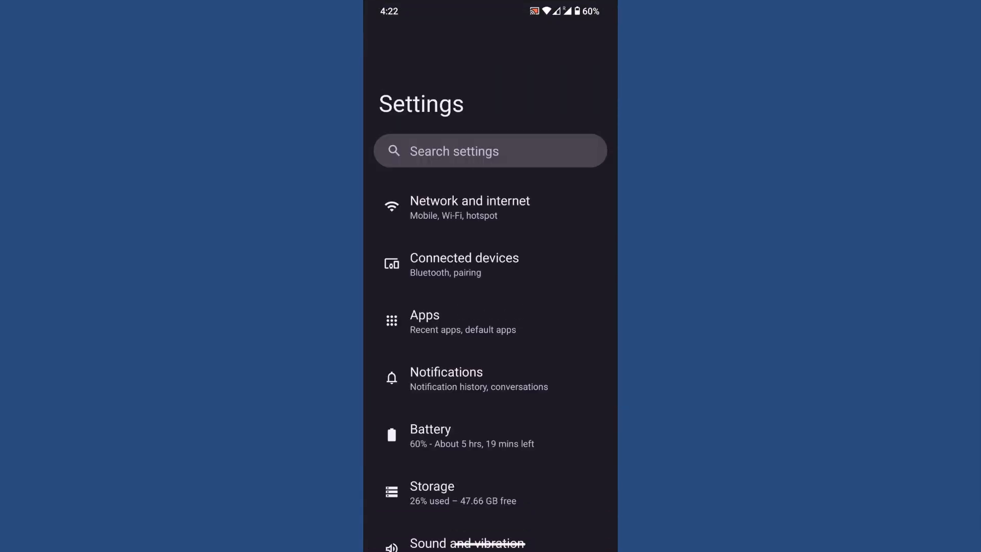
{"action": "scroll", "scroll_direction": "up", "scroll_amount": 3}
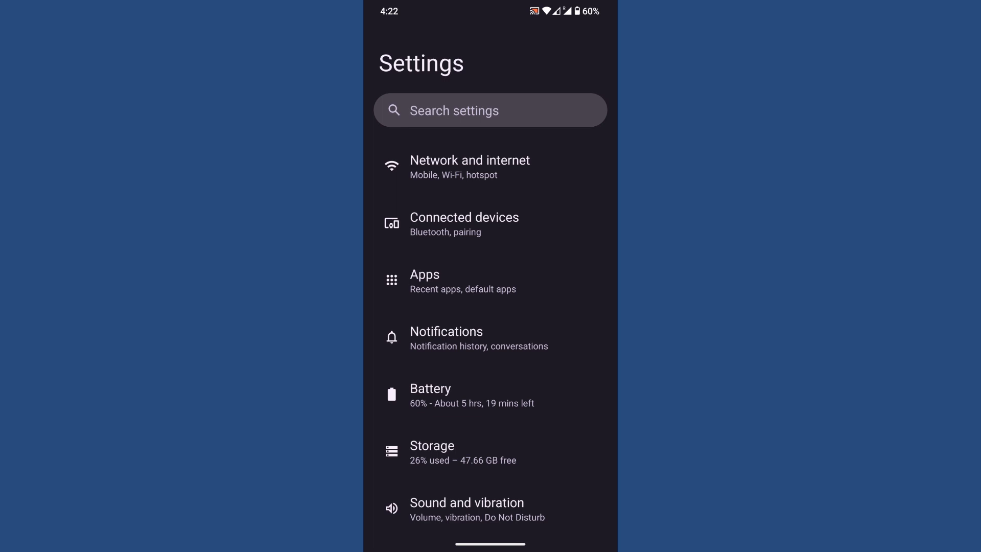
{"action": "scroll", "scroll_direction": "down", "scroll_amount": 3}
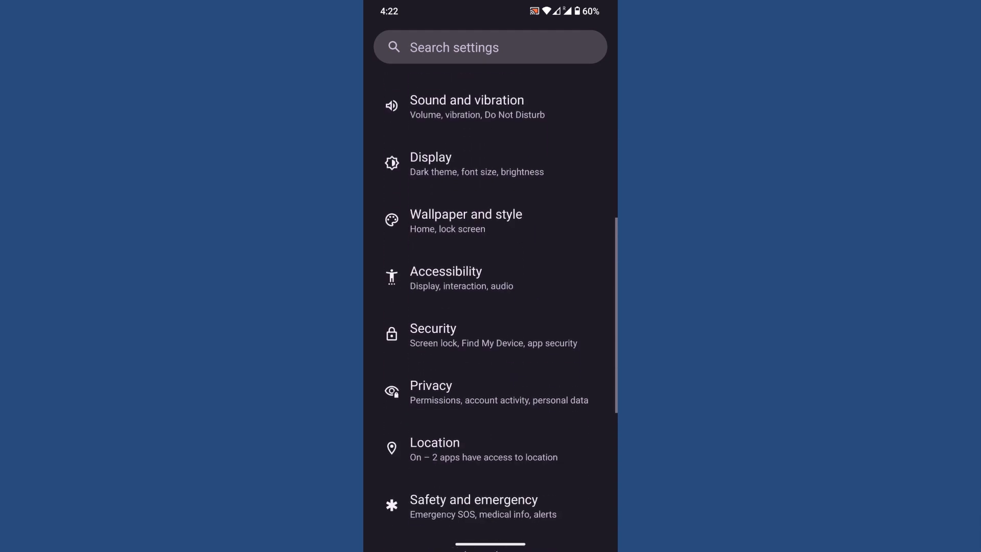